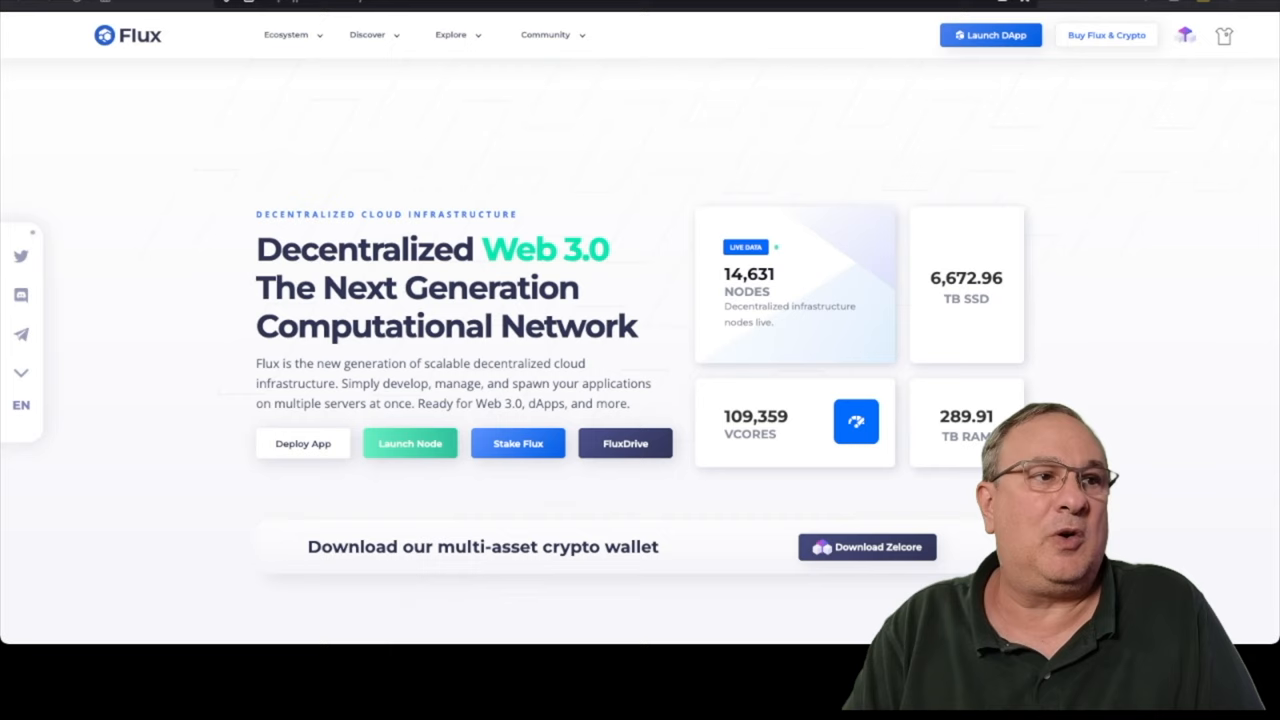
- Switch to Zelcore and show the Payments wallet with Flux, Ergo and BNB assets
click(286, 34)
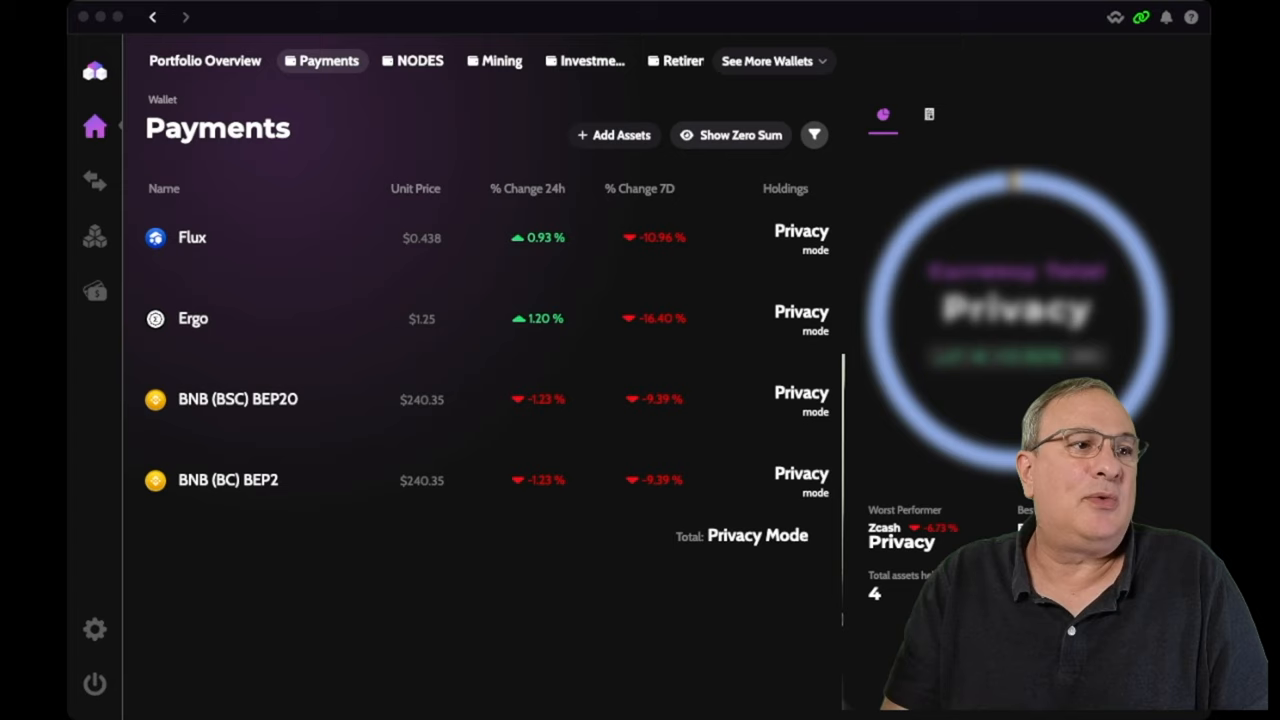
- Browse the NODES wallet's add-assets catalogue of featured Flux and stable assets, then close it
click(614, 135)
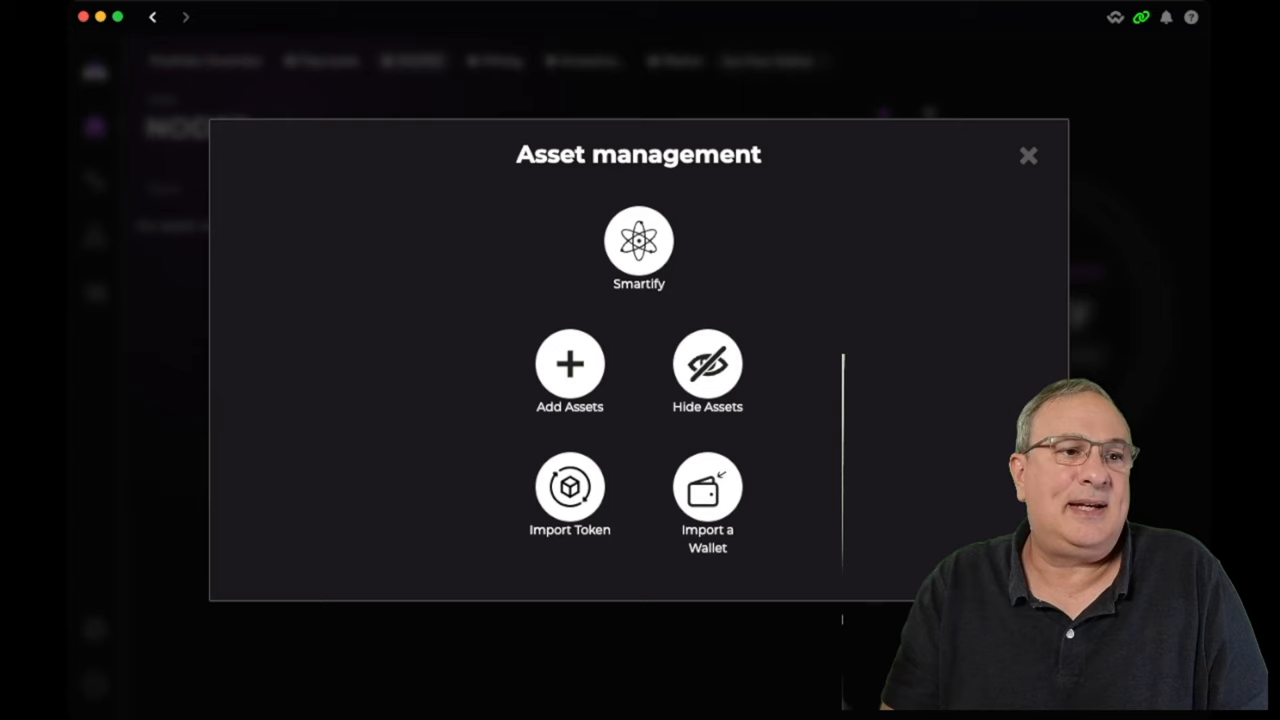
click(569, 363)
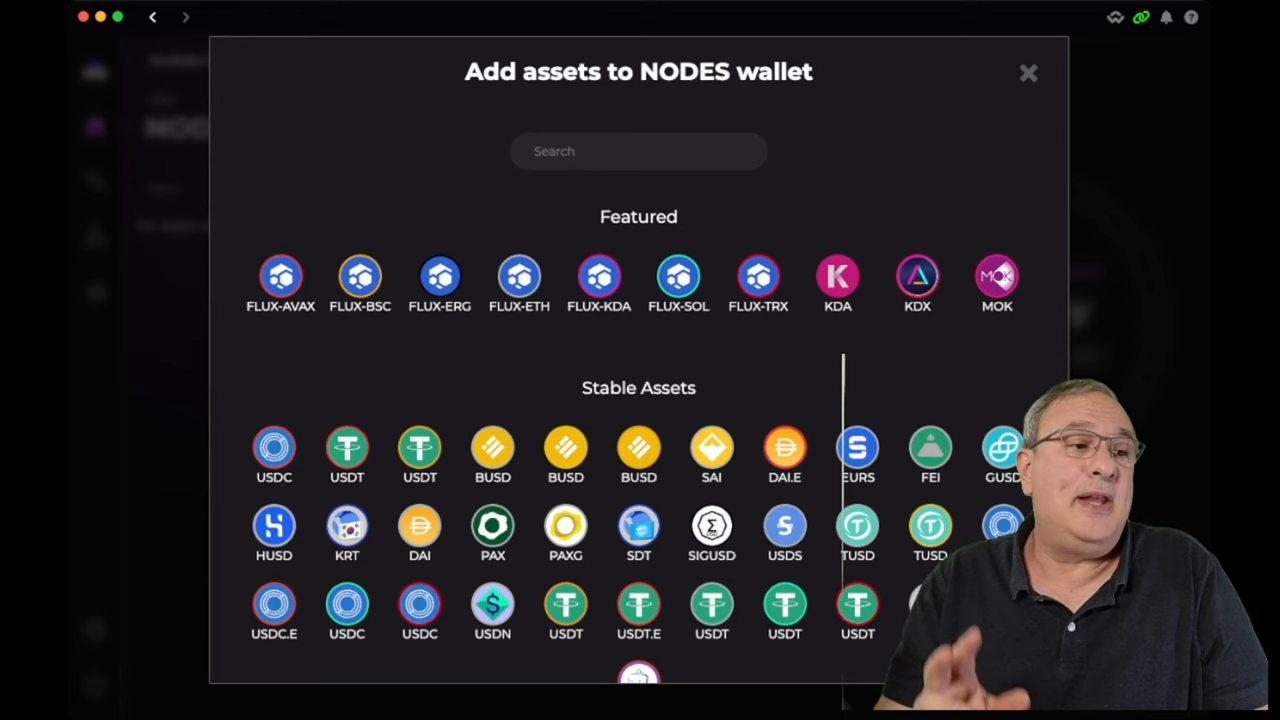
click(1028, 72)
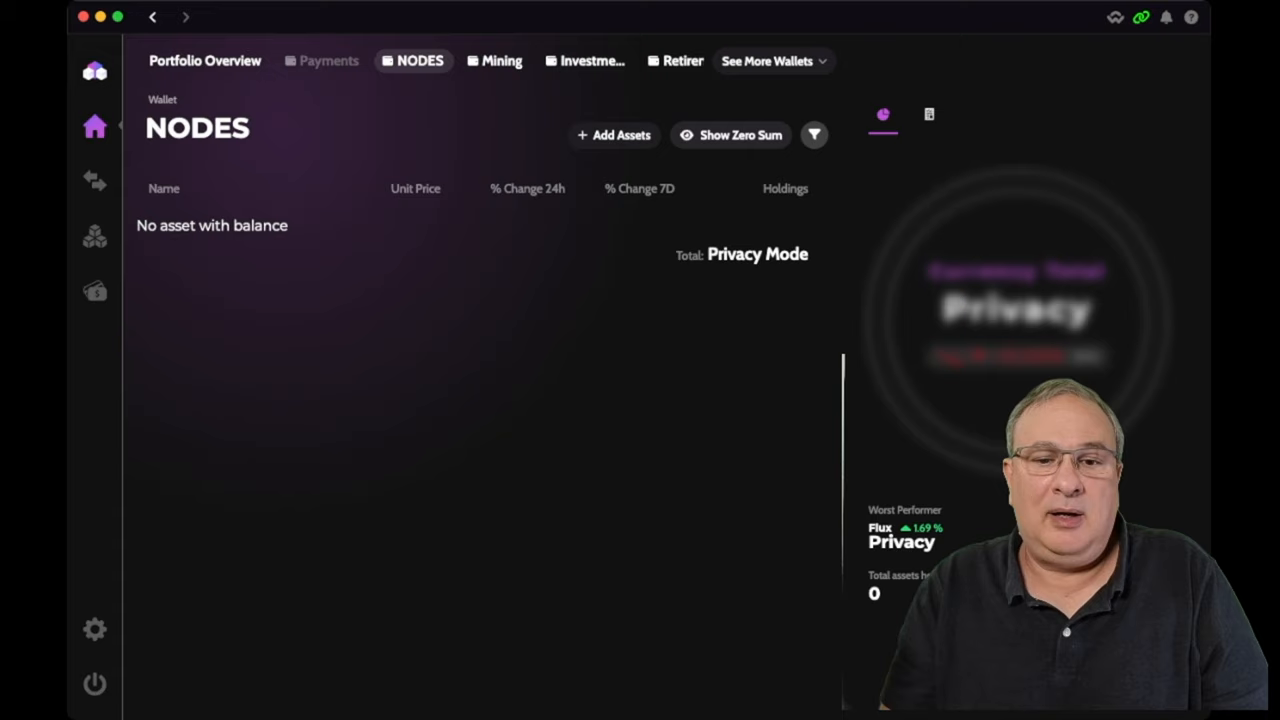
- Return to the Payments wallet and expand Flux's market details and send options
click(328, 60)
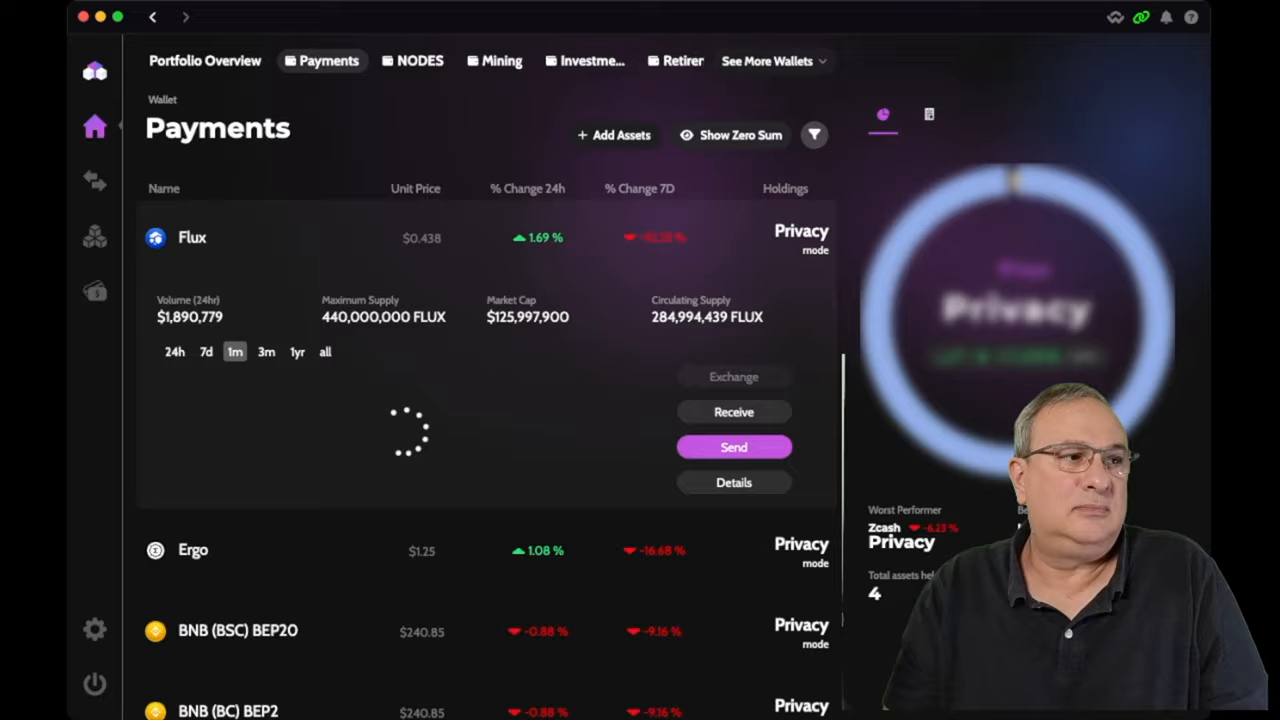
- Start a Flux send from Payments with the NODES wallet as destination
click(733, 446)
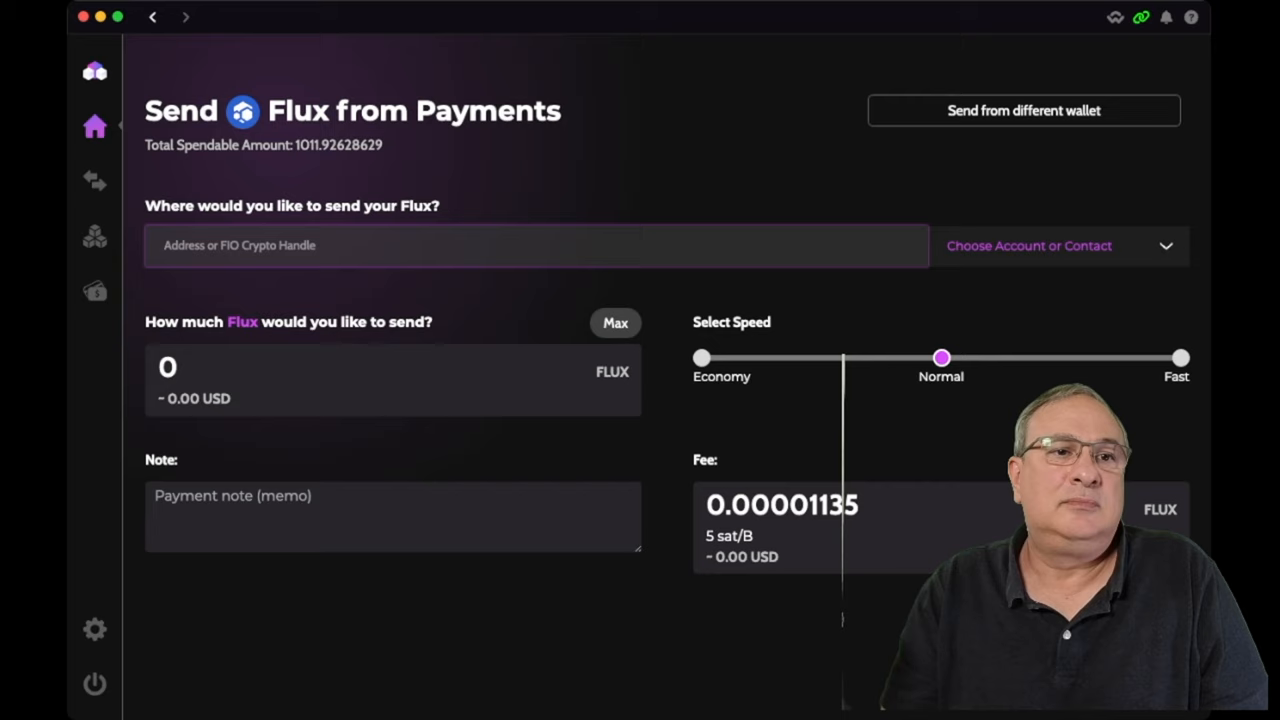
click(1028, 245)
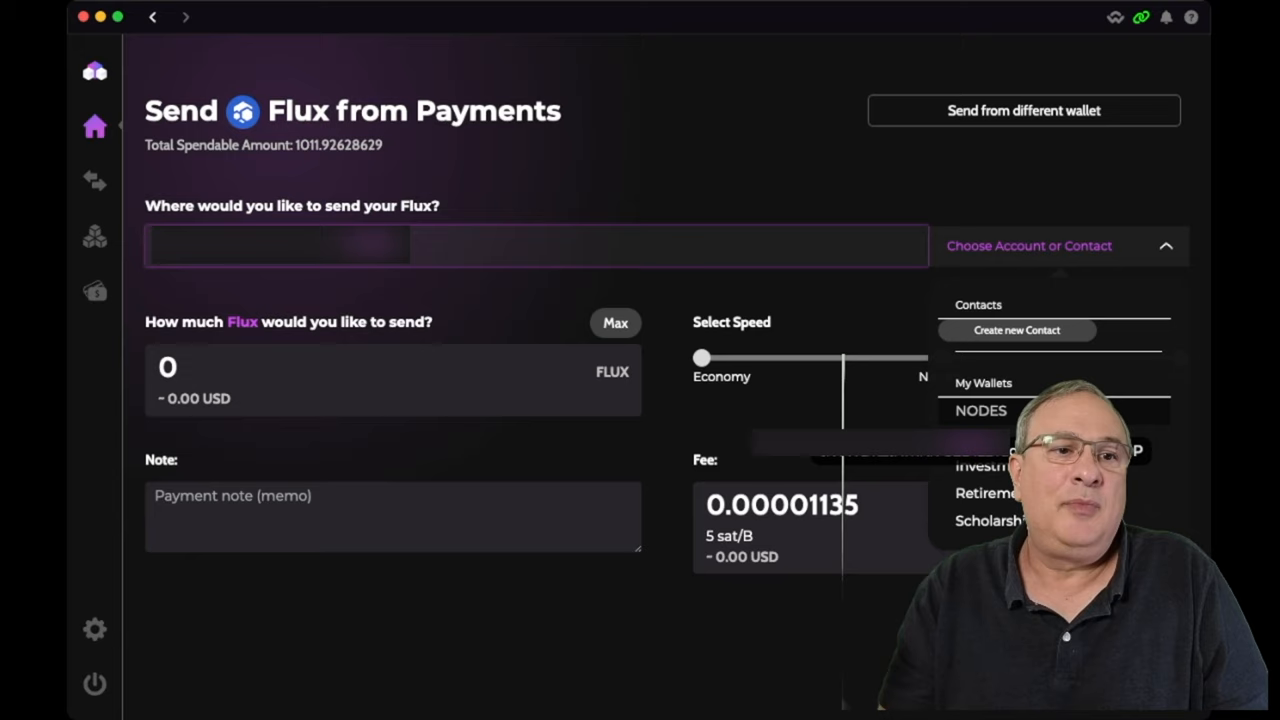
click(980, 410)
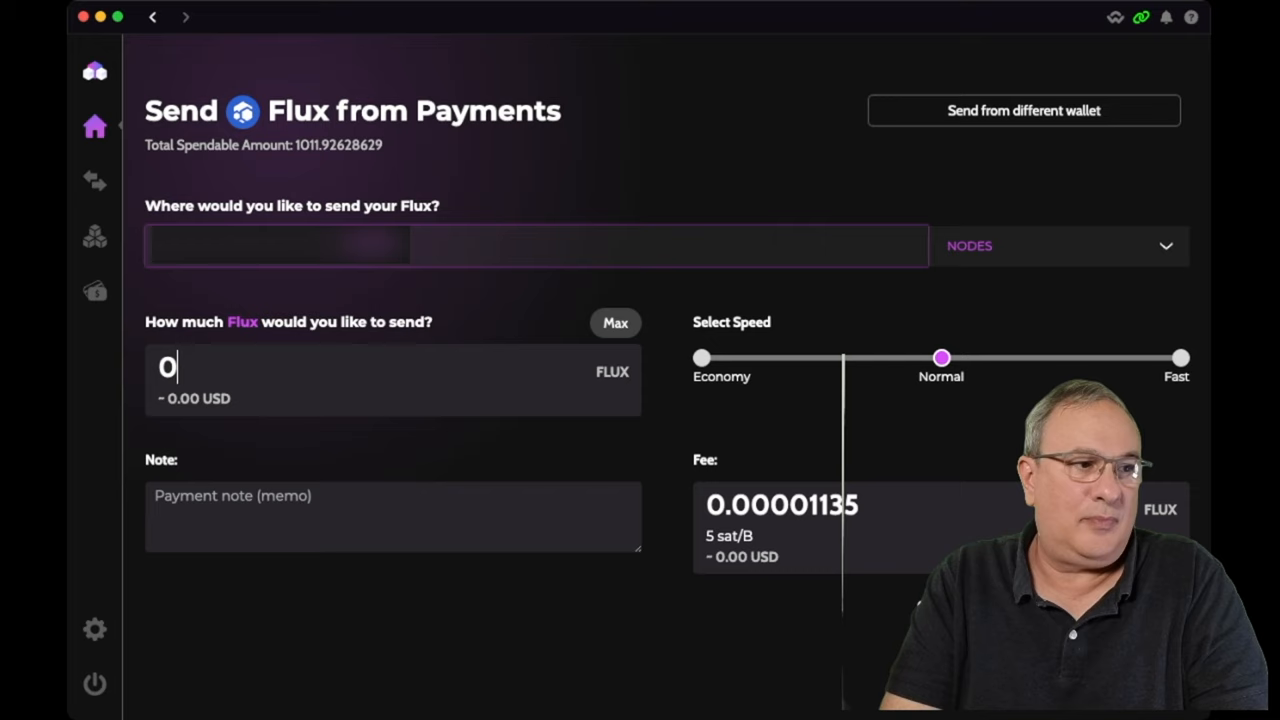
text(1000)
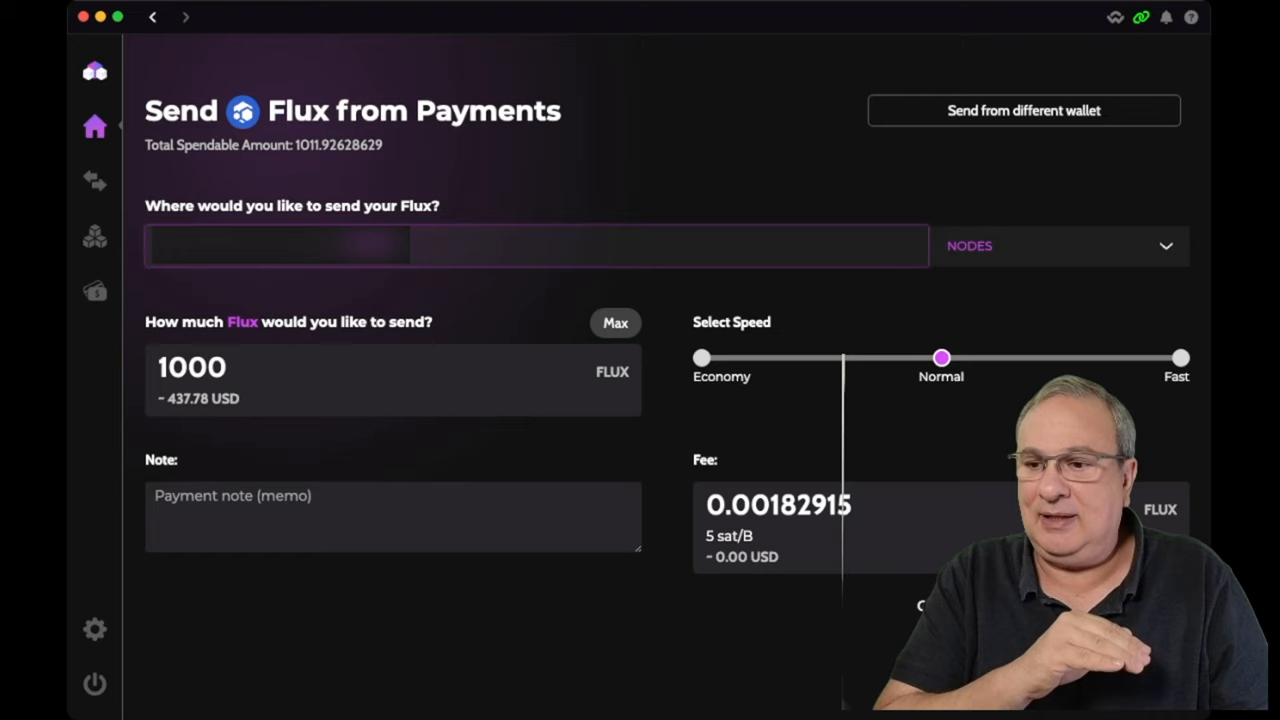
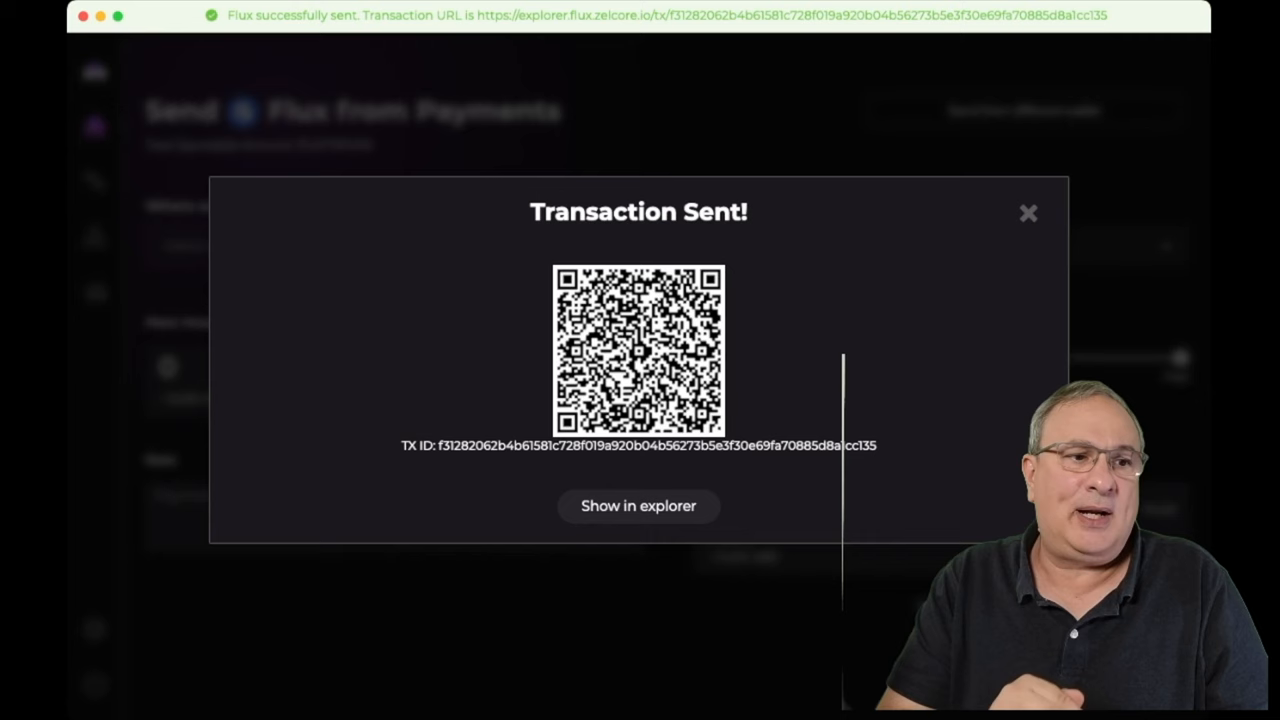
- Close the Transaction Sent confirmation showing the TX ID and QR code
click(1028, 213)
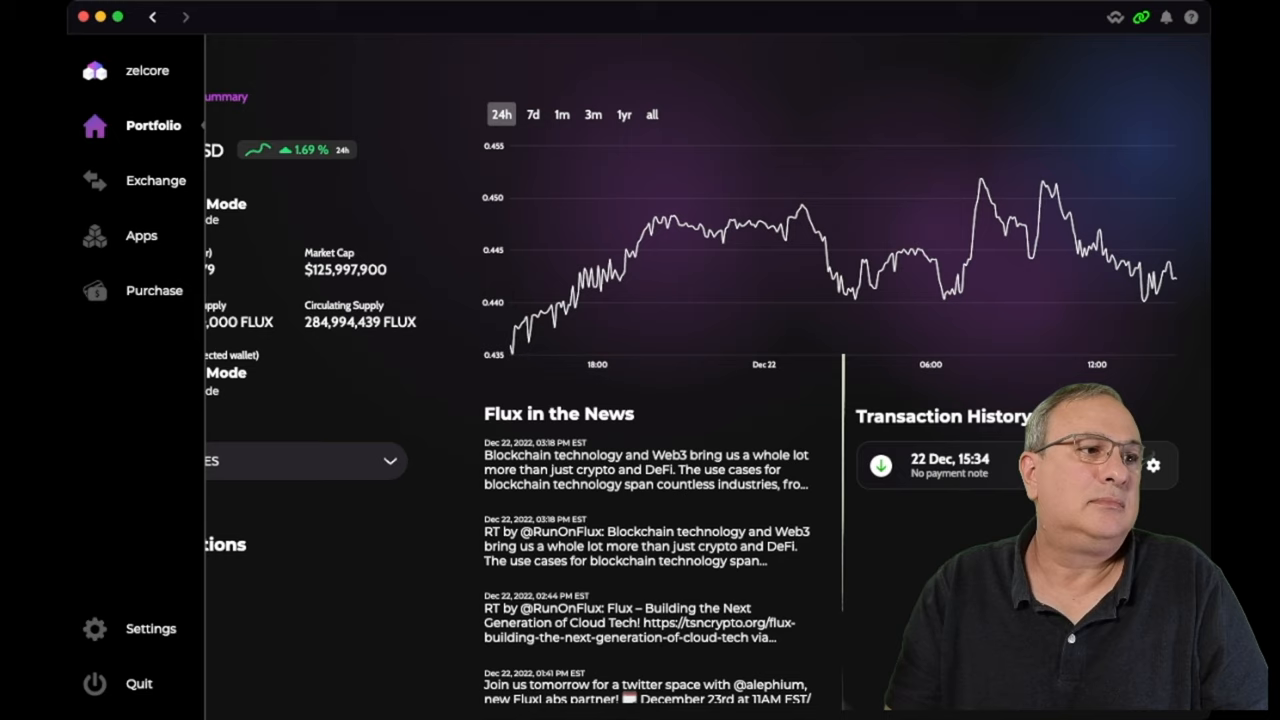
- Open the Flux portfolio page to check the 22 Dec, 15:34 transaction
click(419, 60)
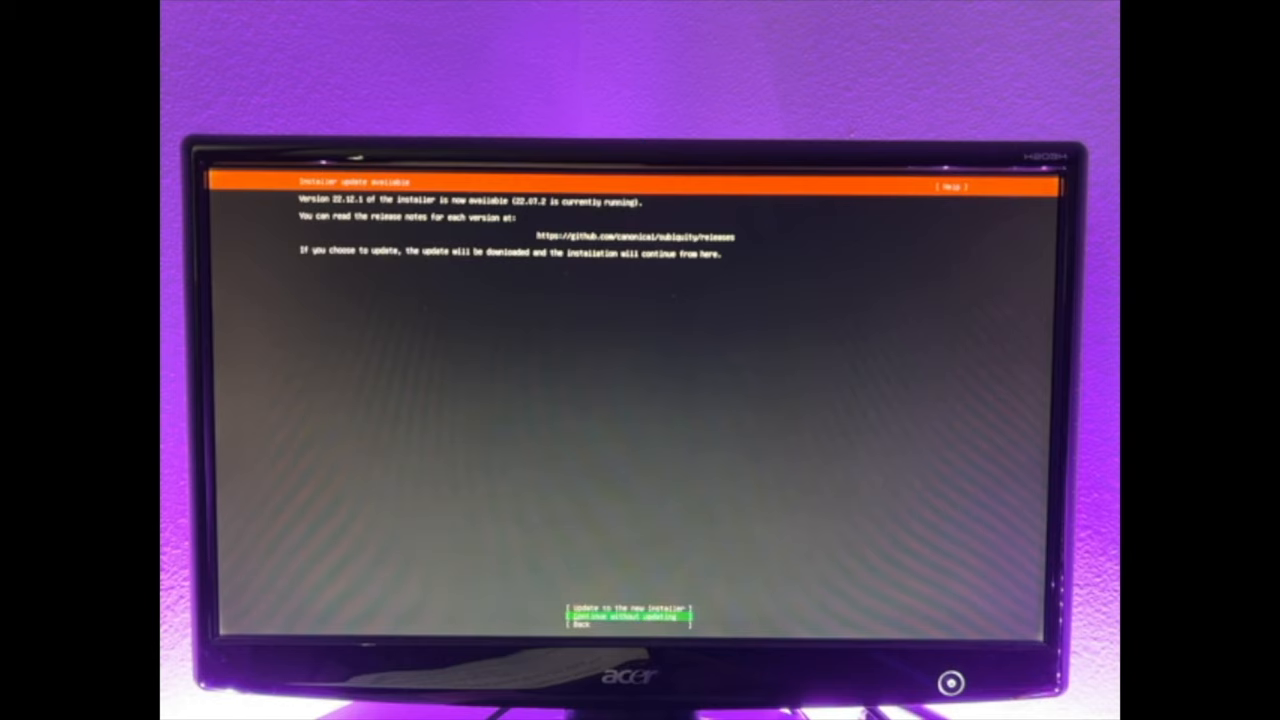
- Continue without updating the installer and keep the English (US) keyboard layout
click(626, 618)
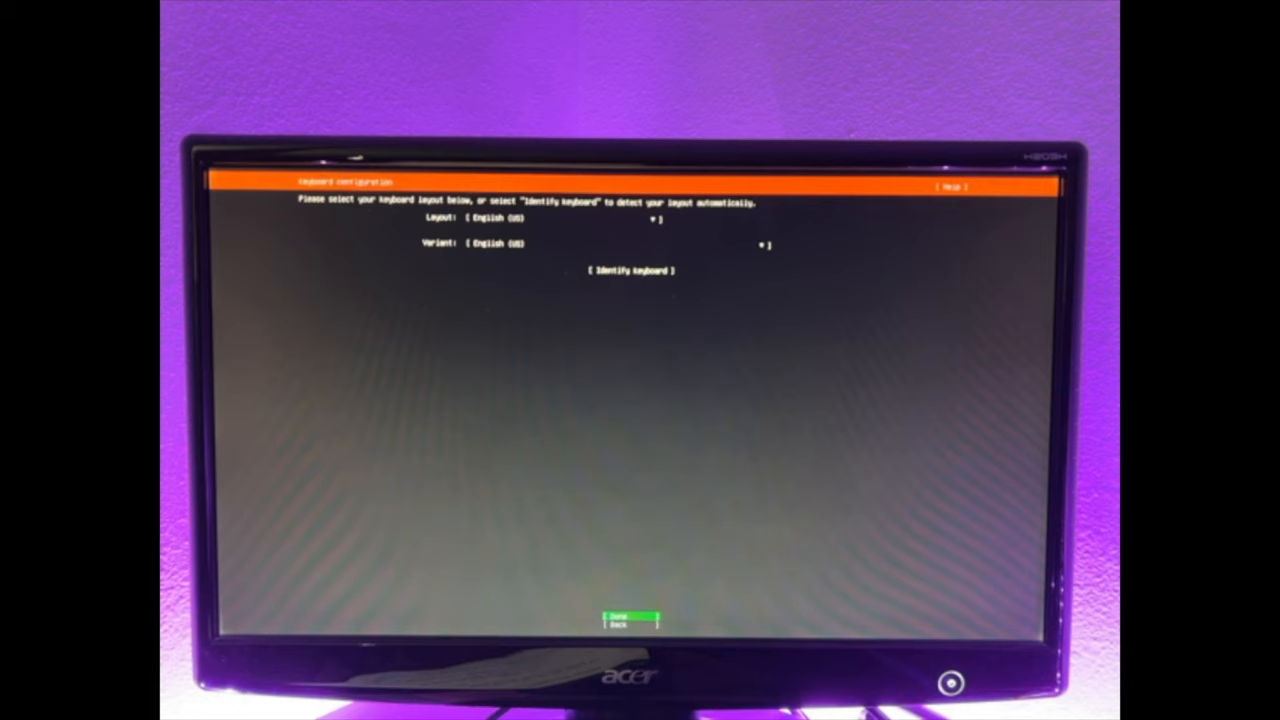
click(618, 613)
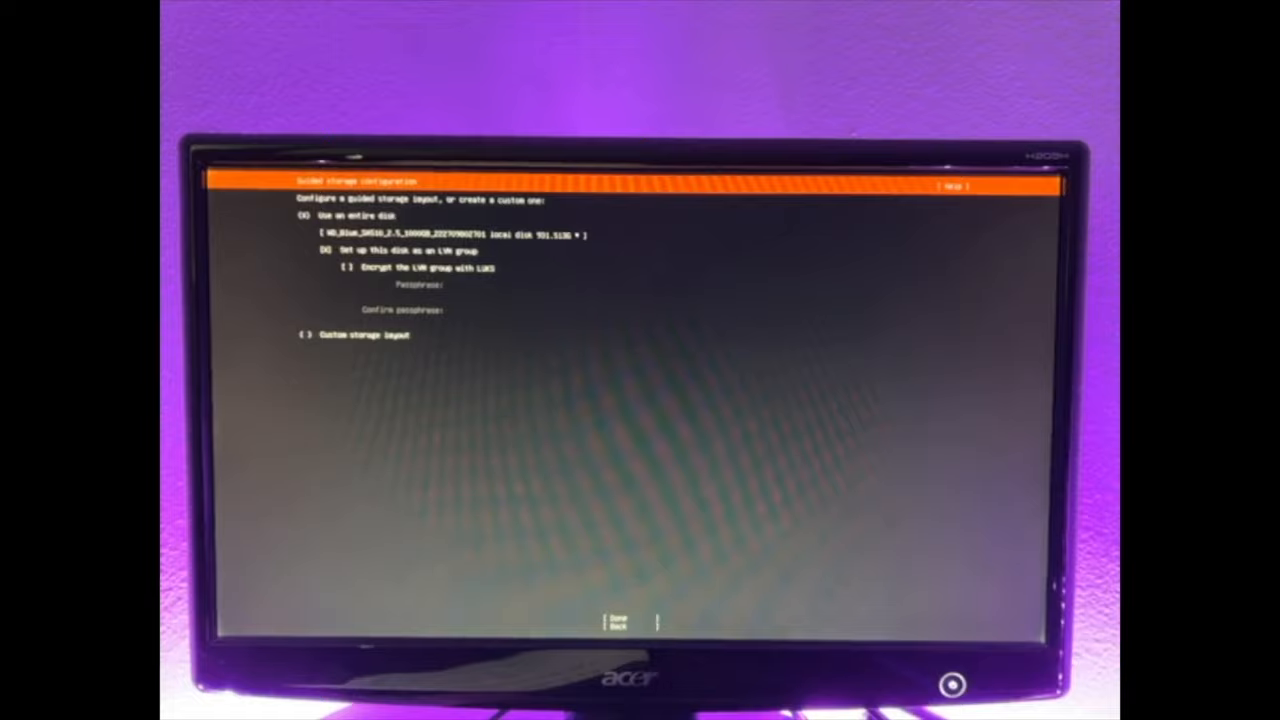
- Accept the whole-disk LVM layout and its /, /boot, /boot/efi summary
click(608, 621)
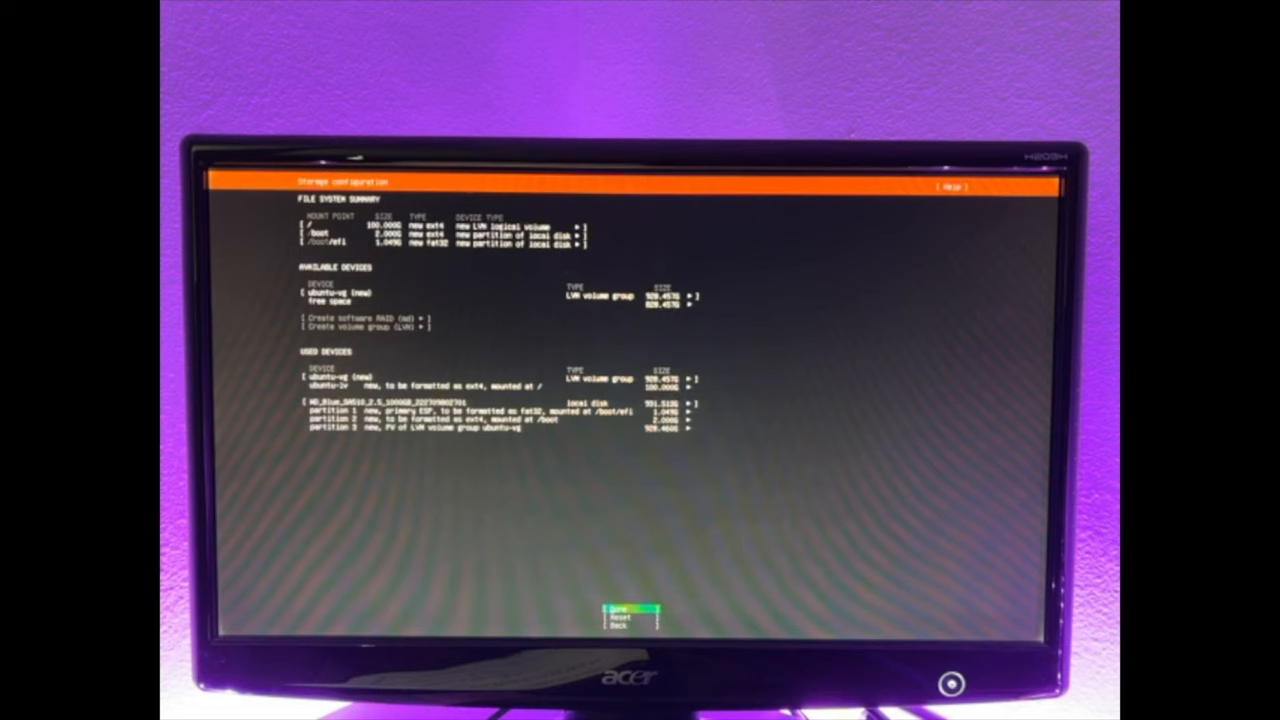
click(617, 609)
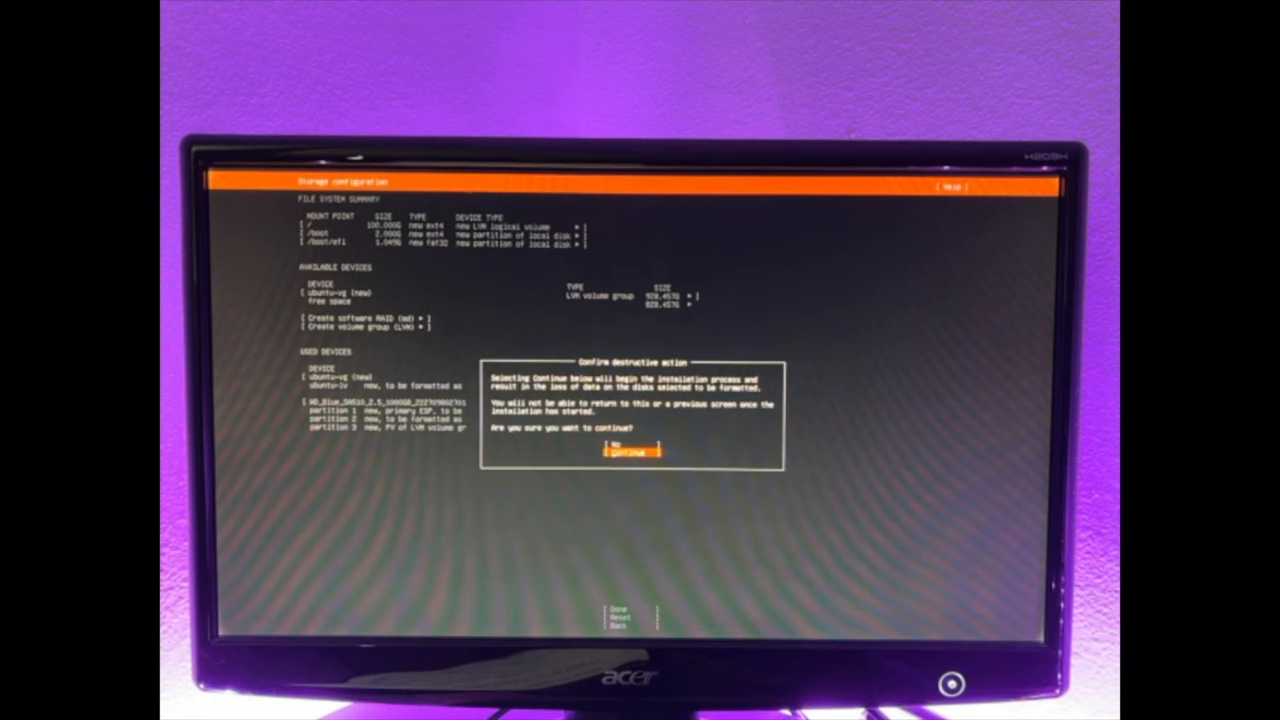
- Confirm disk formatting, then fill the profile with server name and password
click(632, 451)
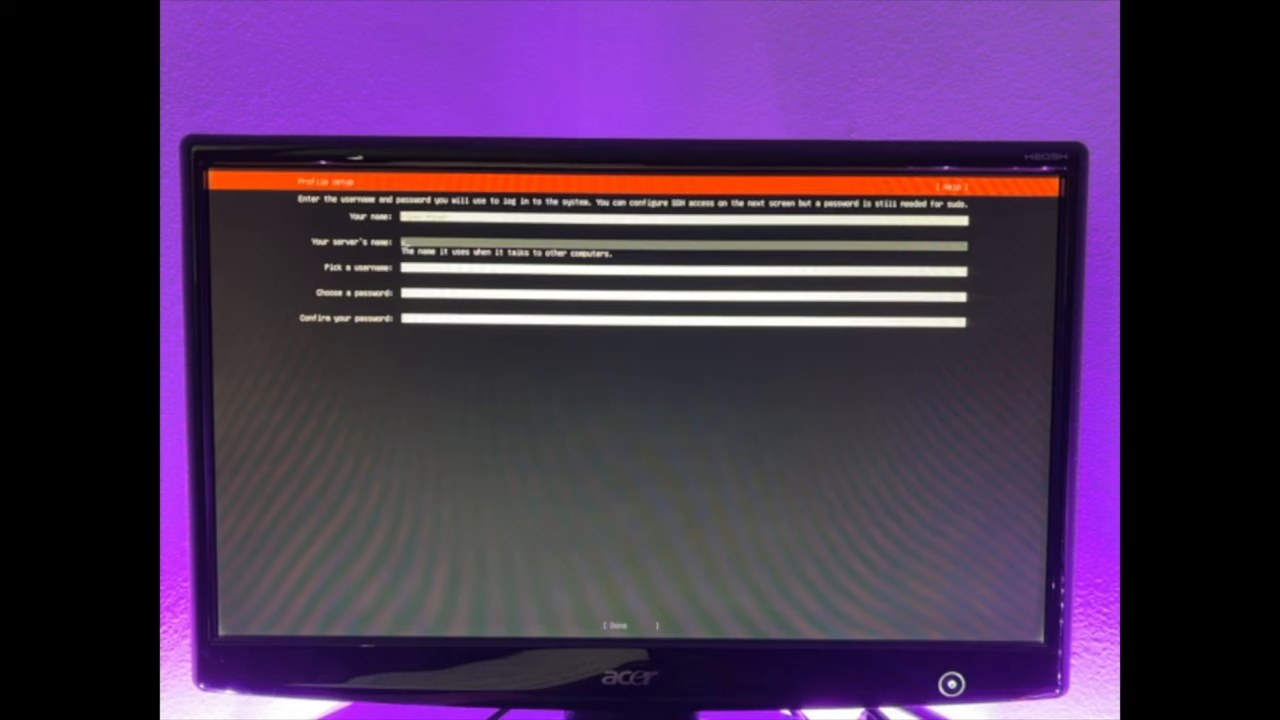
text(servername)
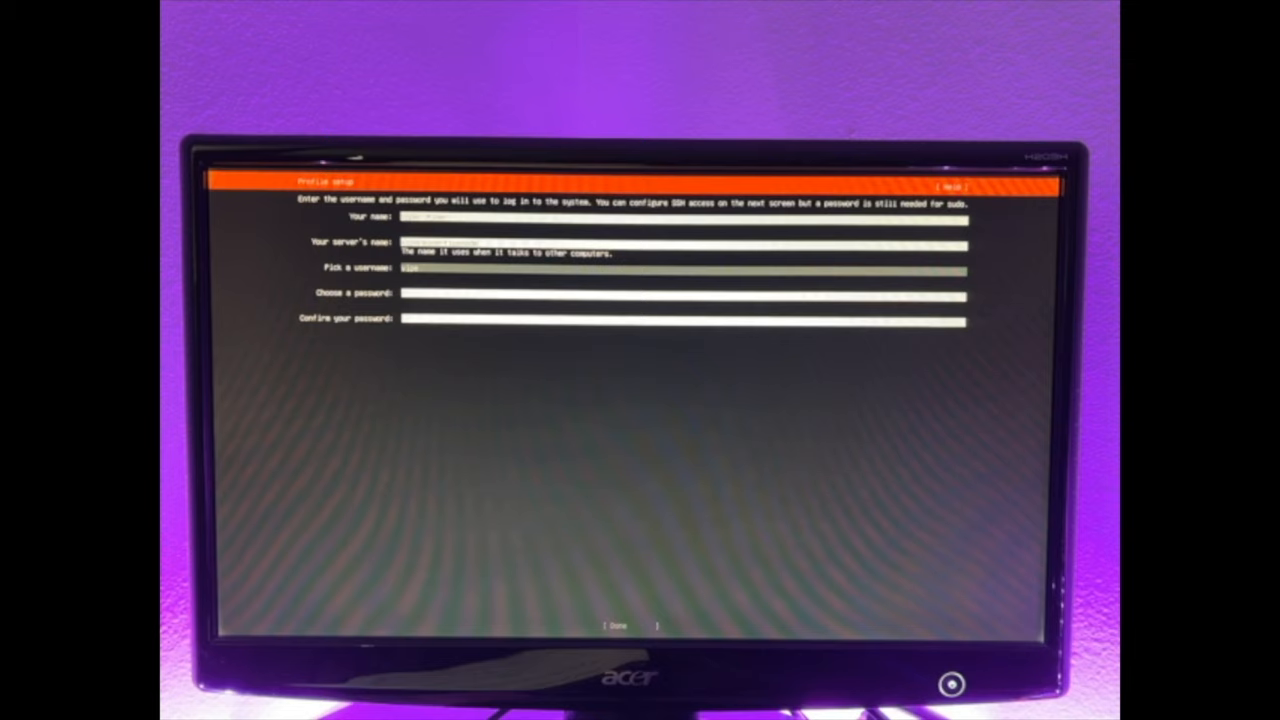
text(password)
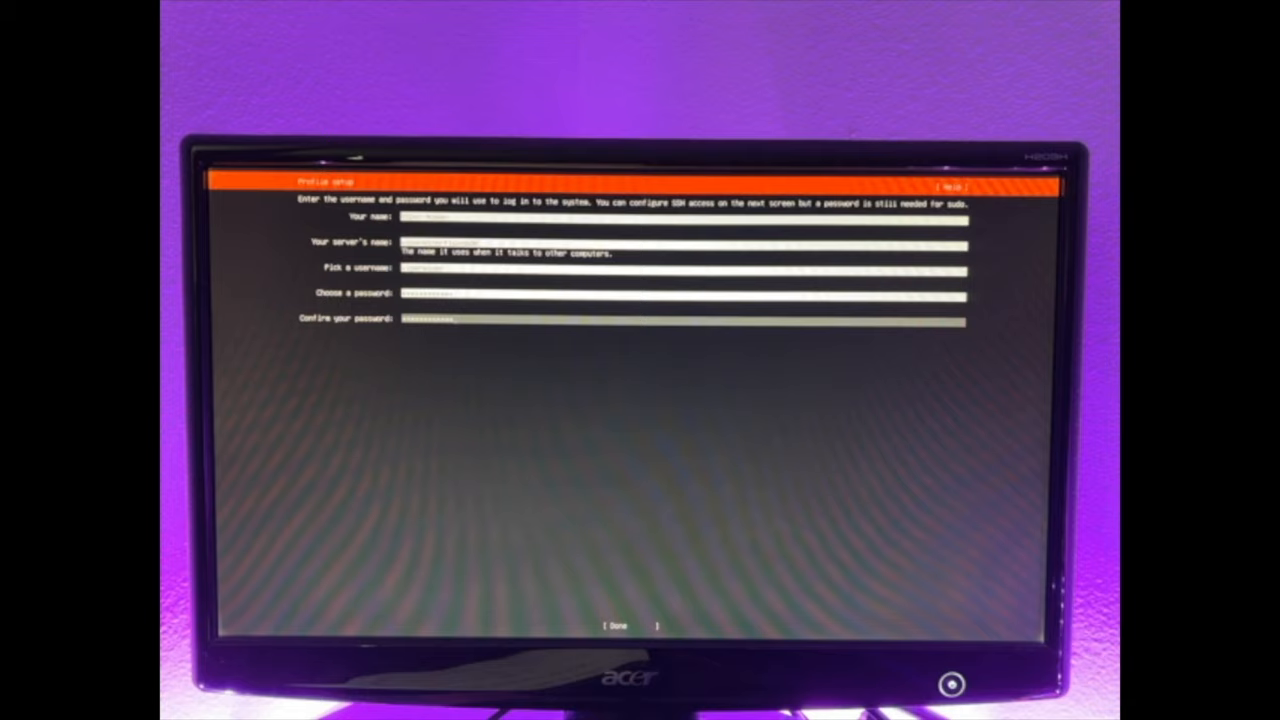
click(613, 625)
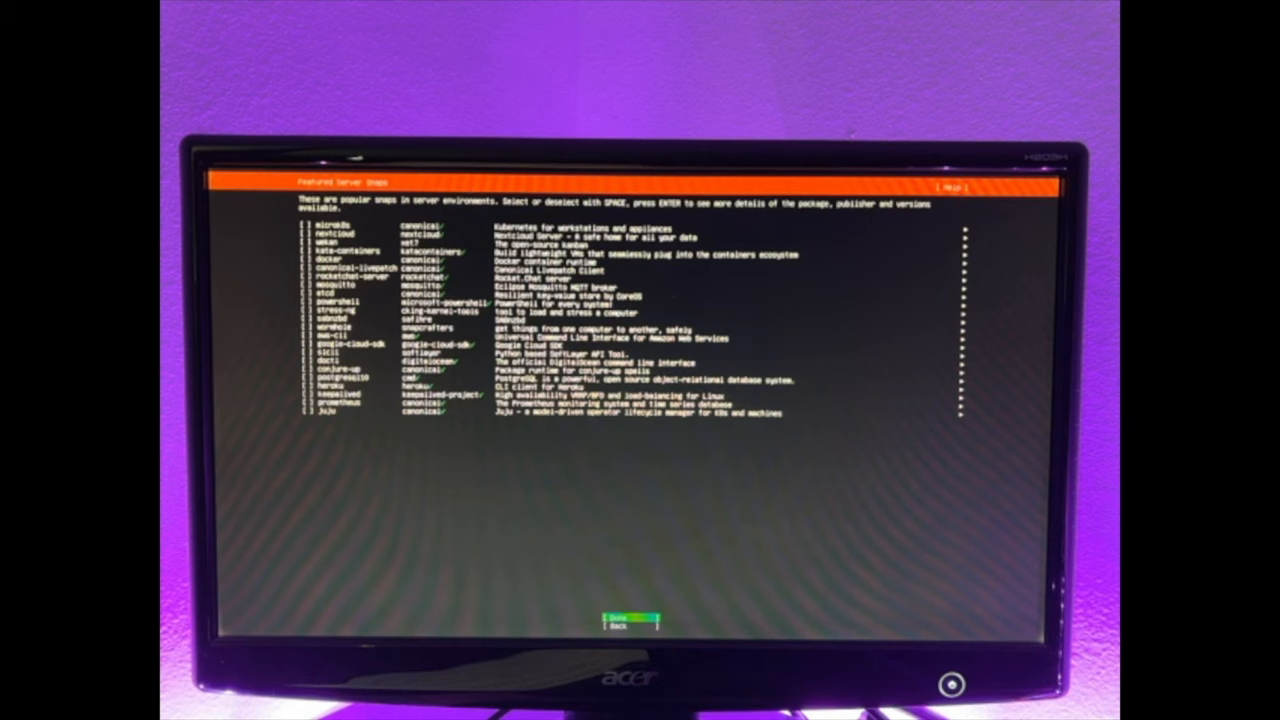
- Skip the featured snaps and let the Ubuntu Server installation run to completion
key(enter)
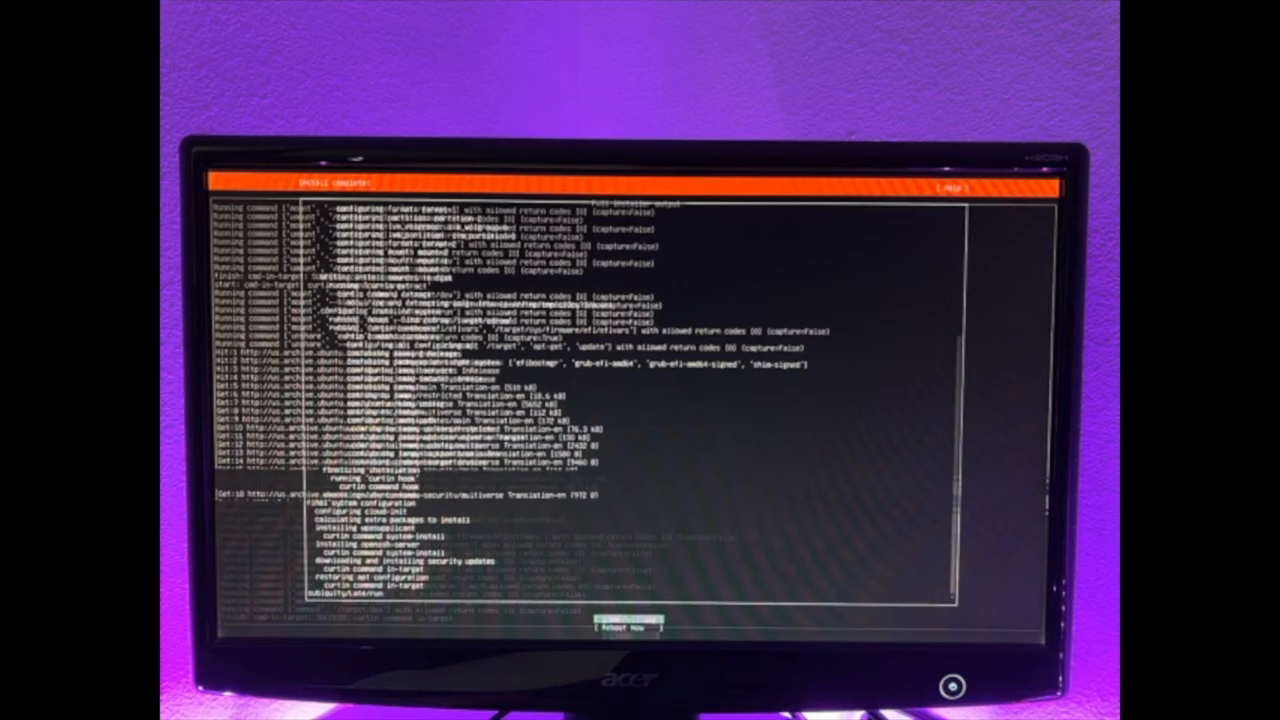
click(628, 626)
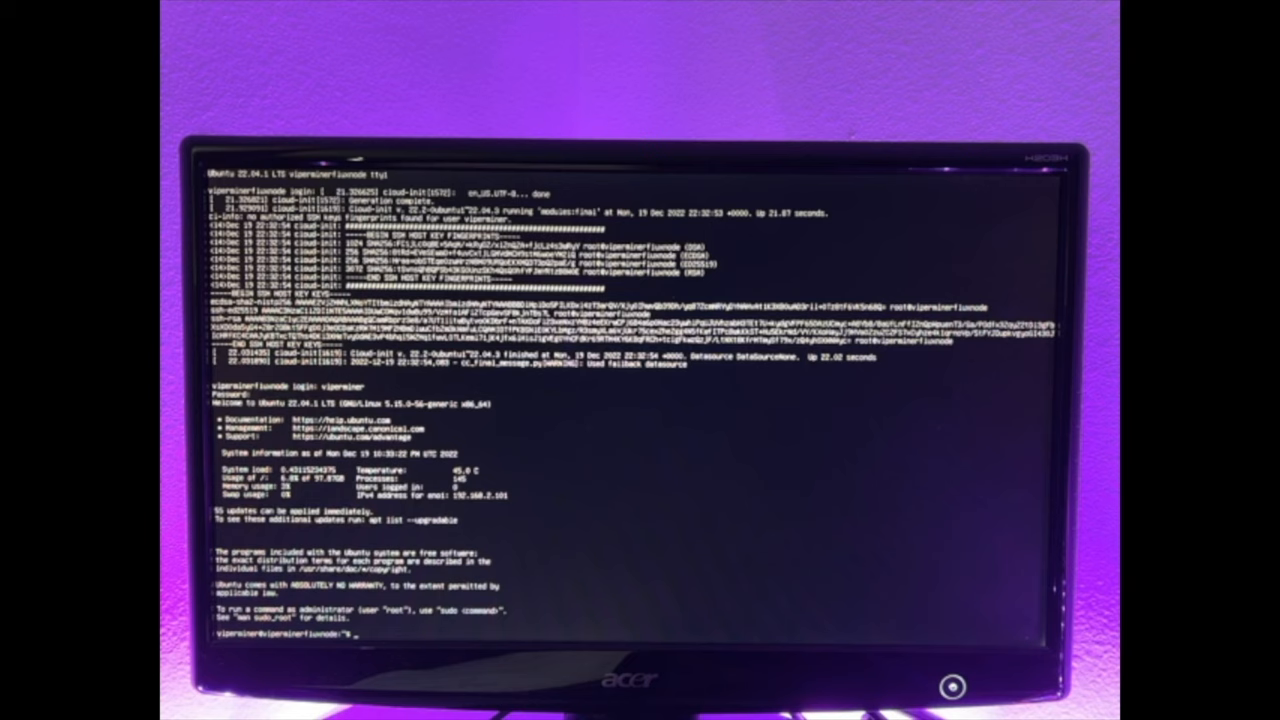
- Log in to the new server console and begin typing systemctl status ssh
text(systemctl sta)
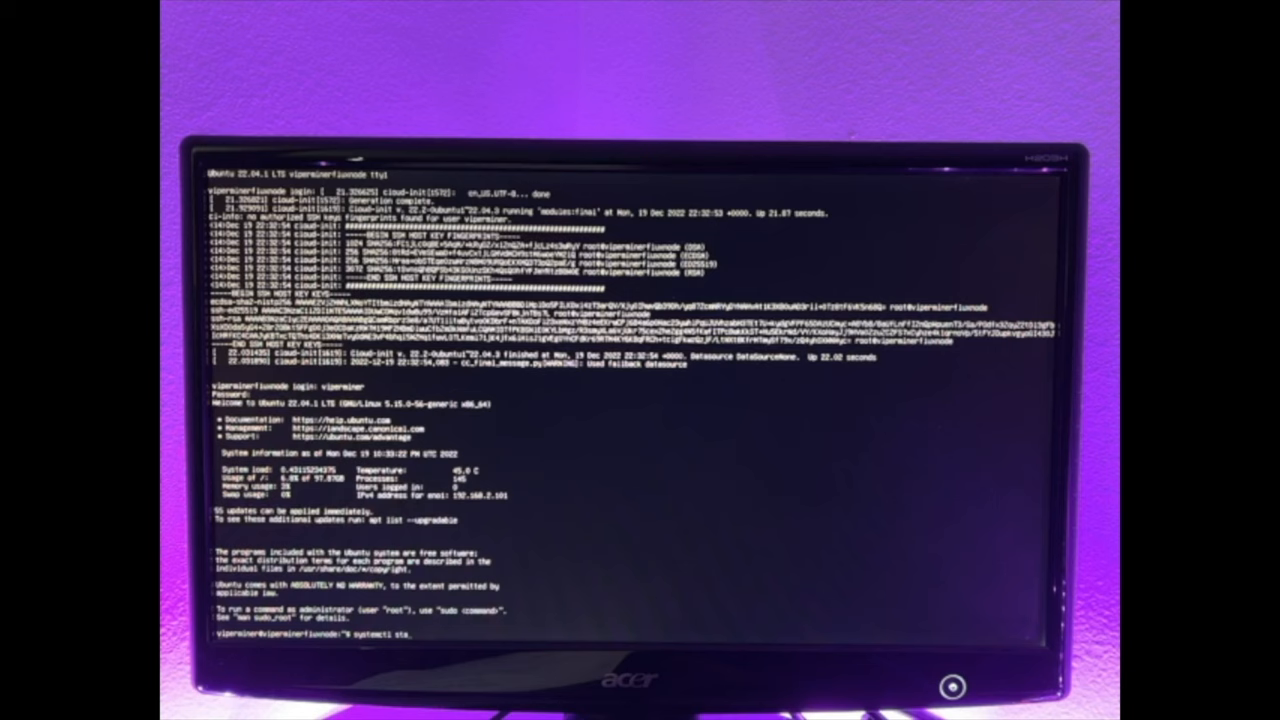
- Run systemctl status ssh to confirm SSH is running, then run ip a for the address
text(tus ssh)
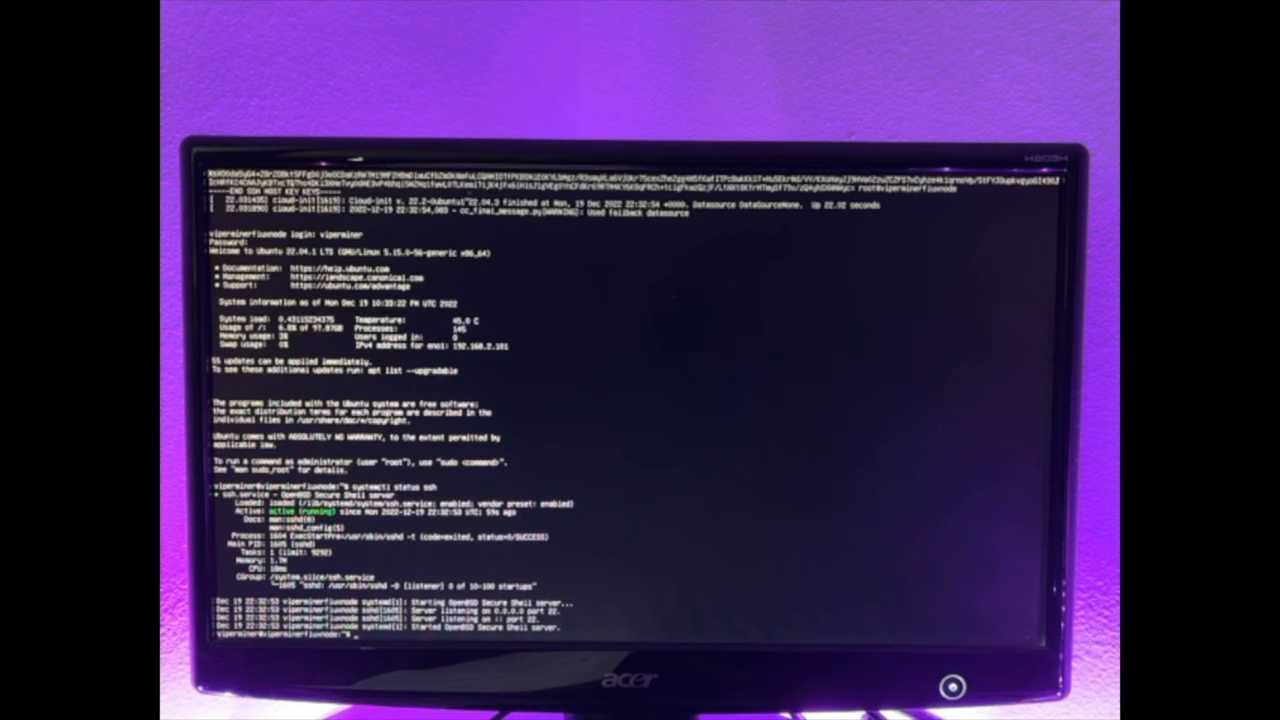
text(ip a)
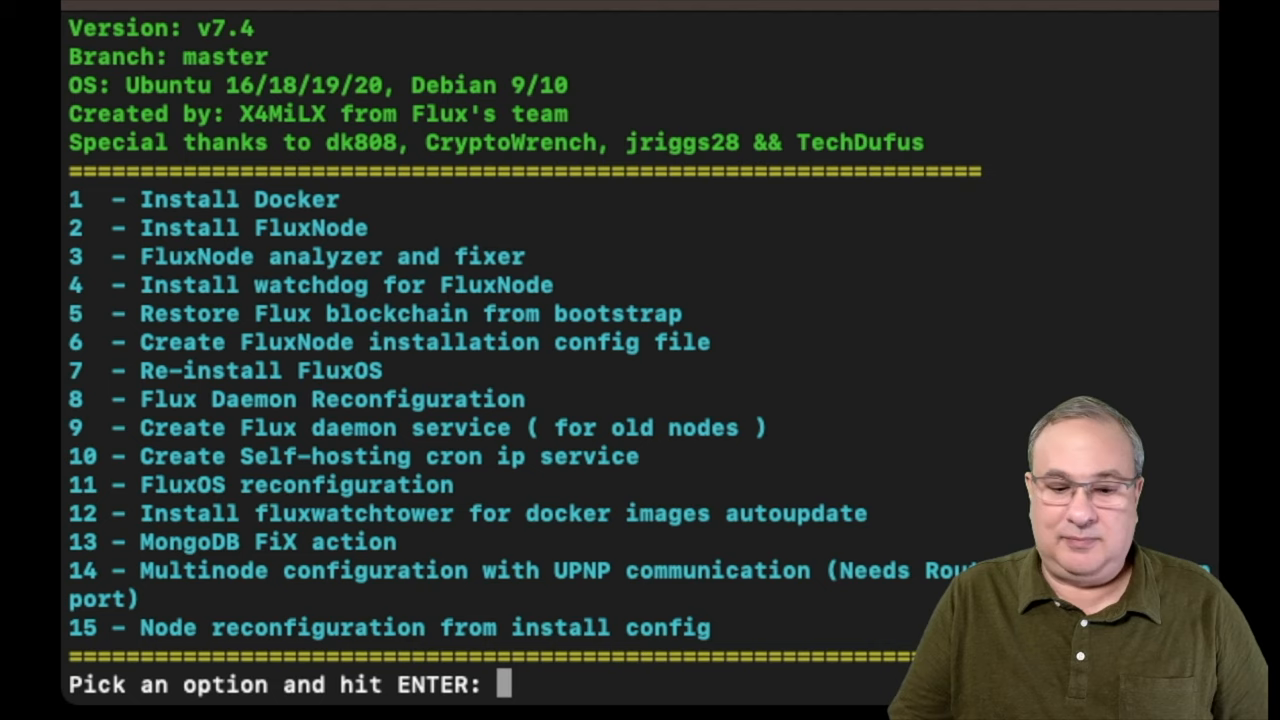
- Choose Install Docker from the multitool menu and switch to root with sudo su -
key(enter)
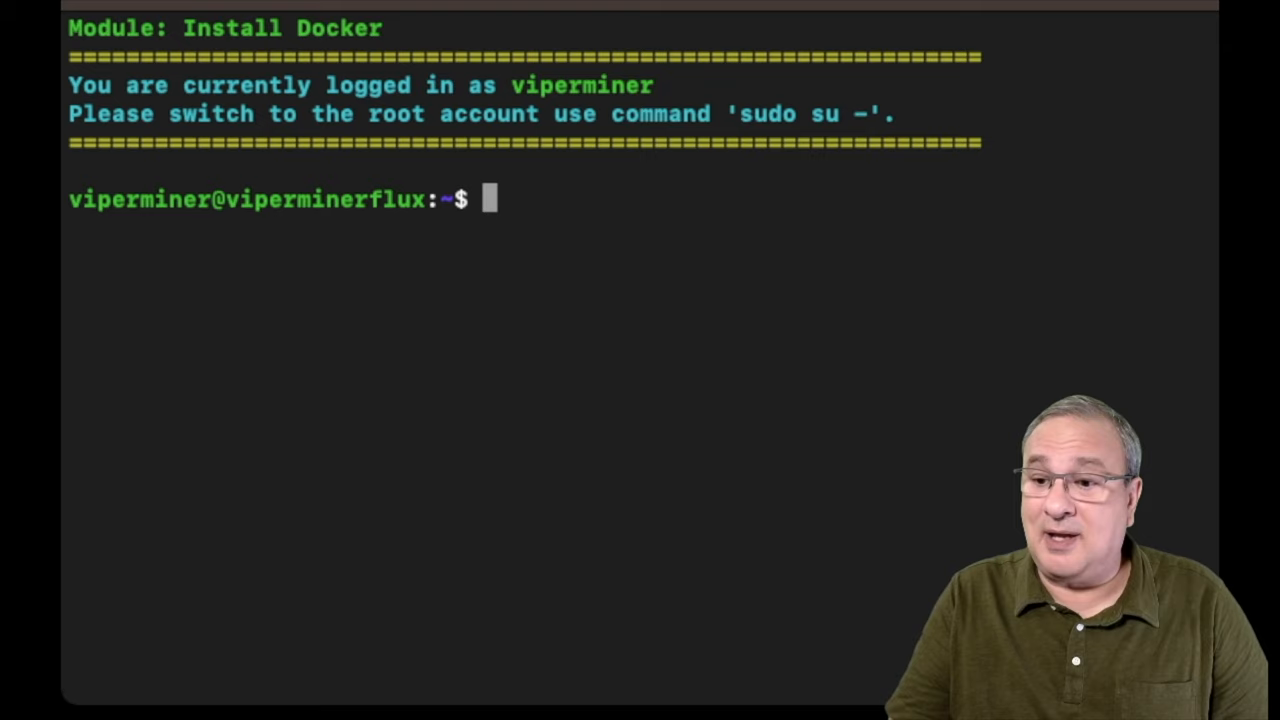
text(sudo su -)
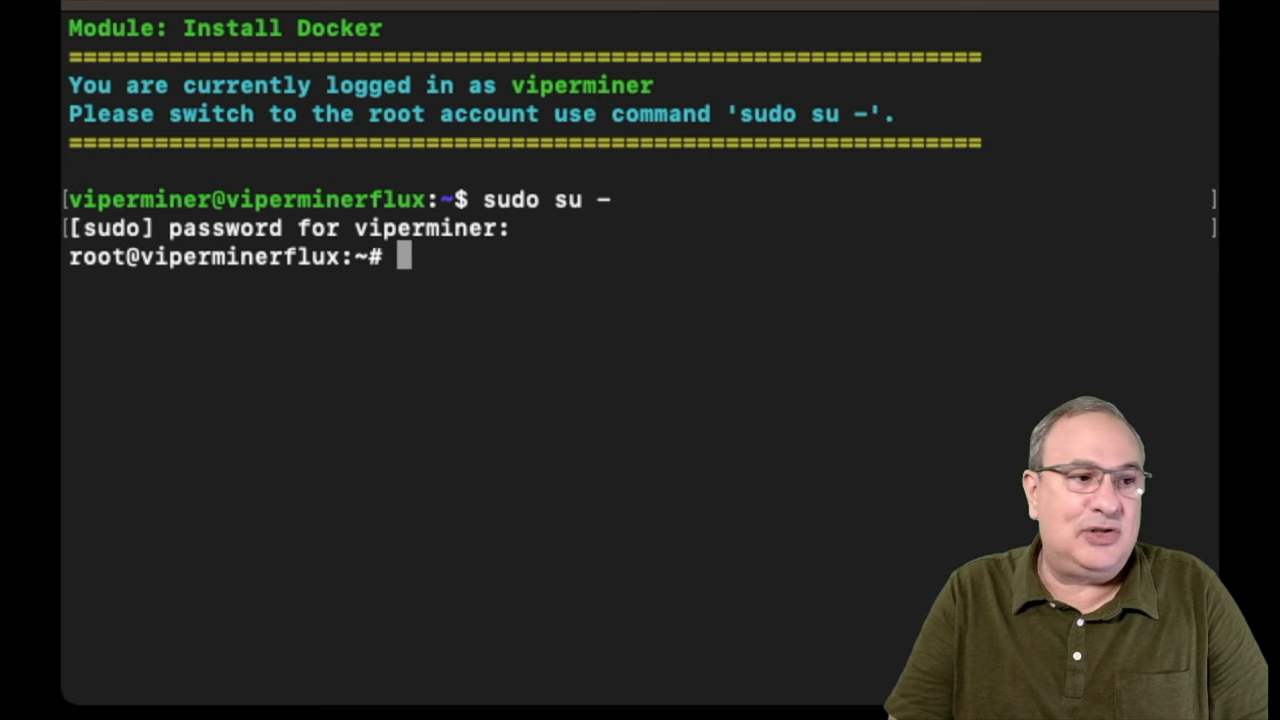
- Enter the node username viperflux in the Multitoolbox username box and accept it
double_click(140, 199)
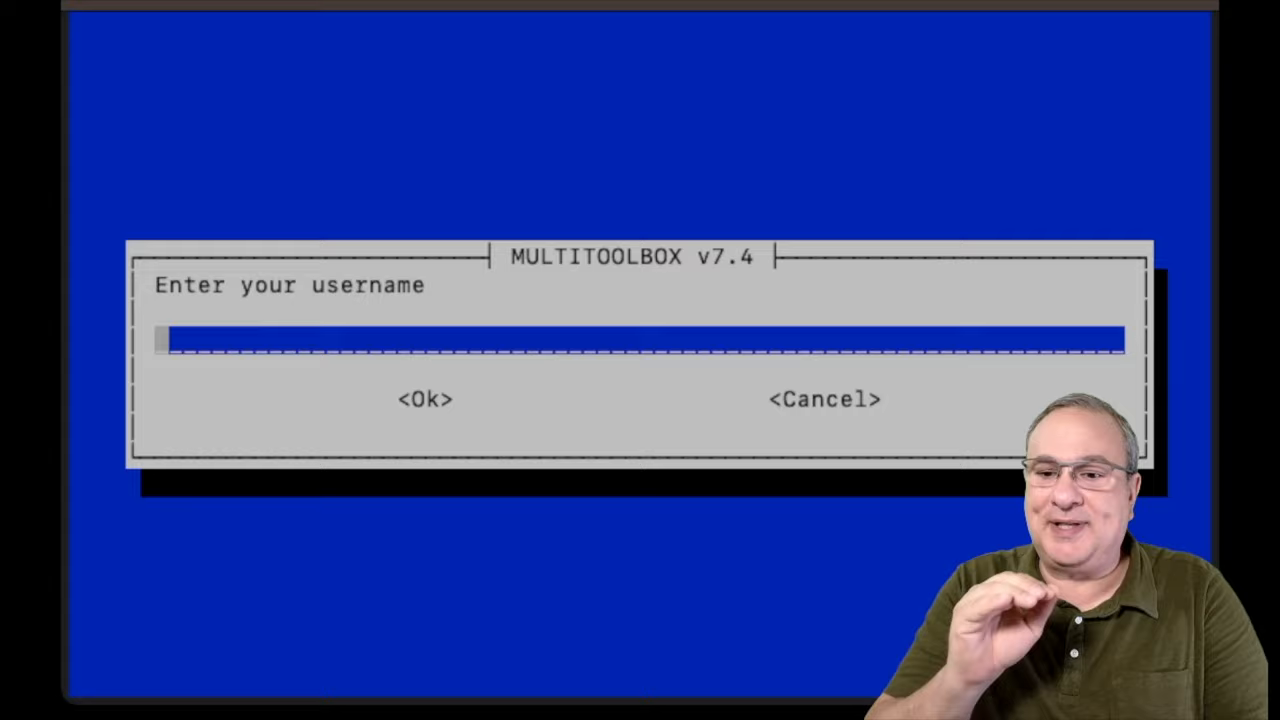
text(v)
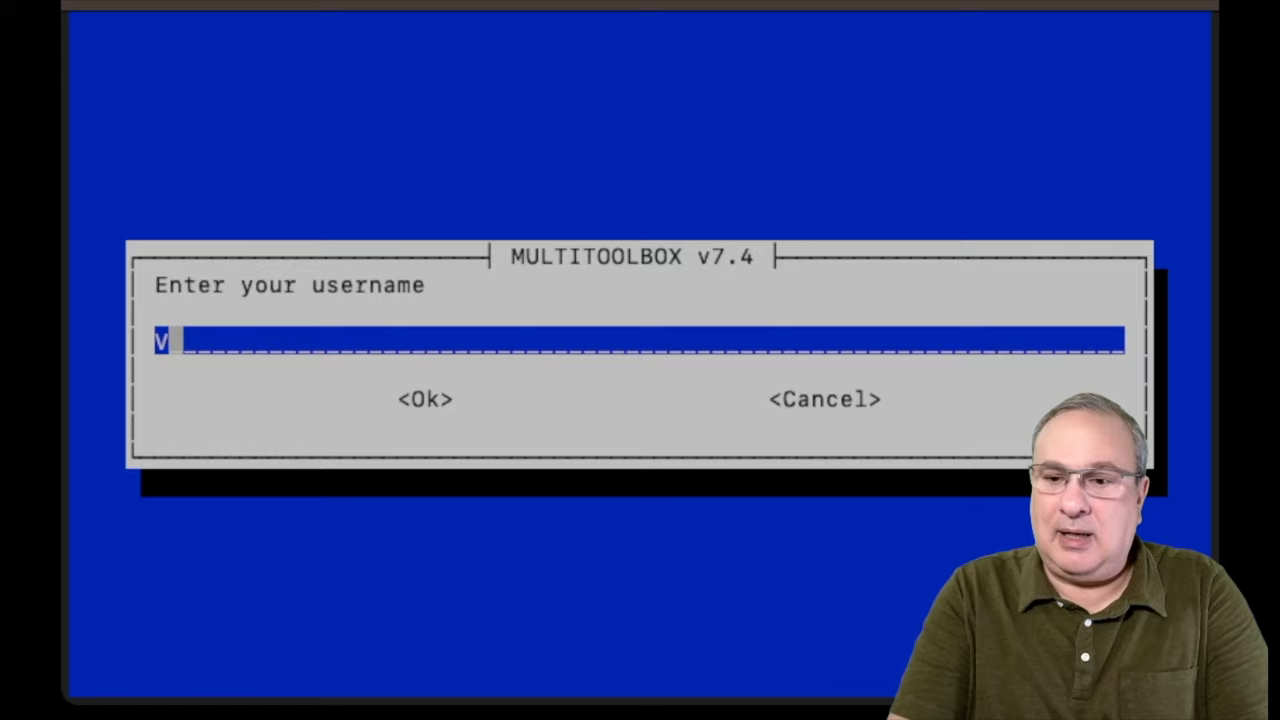
text(iperFluc)
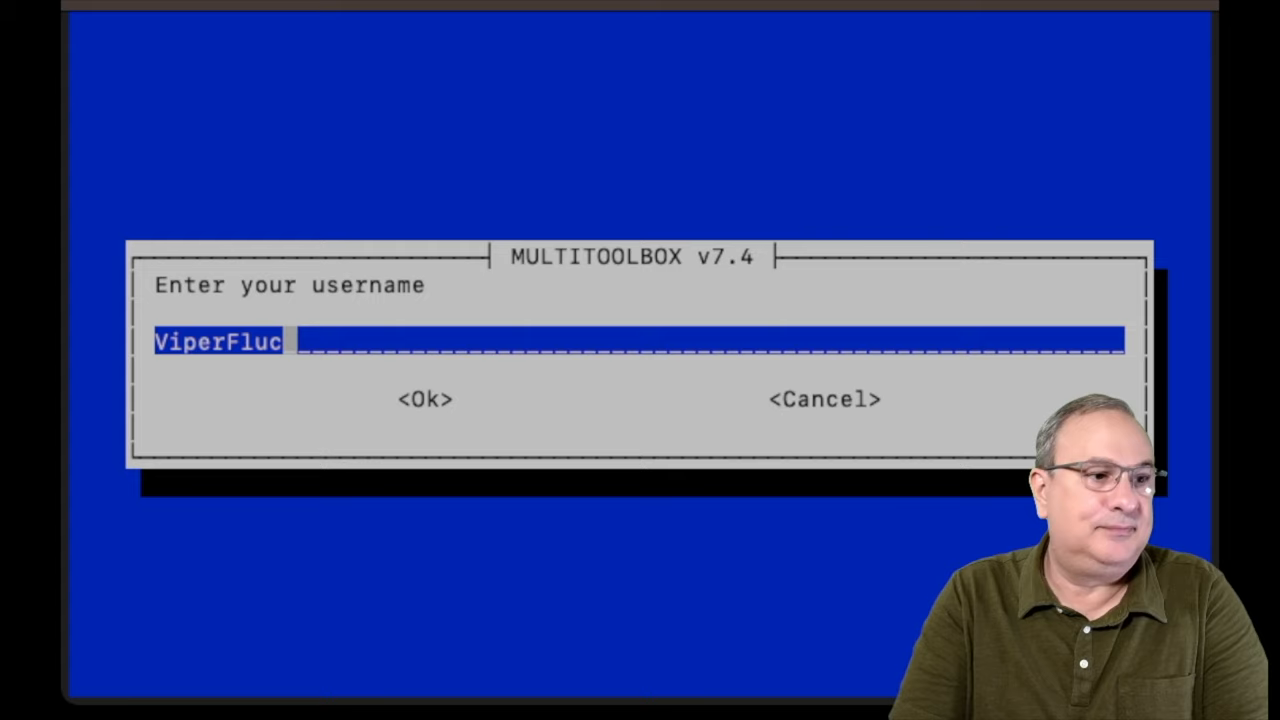
click(424, 399)
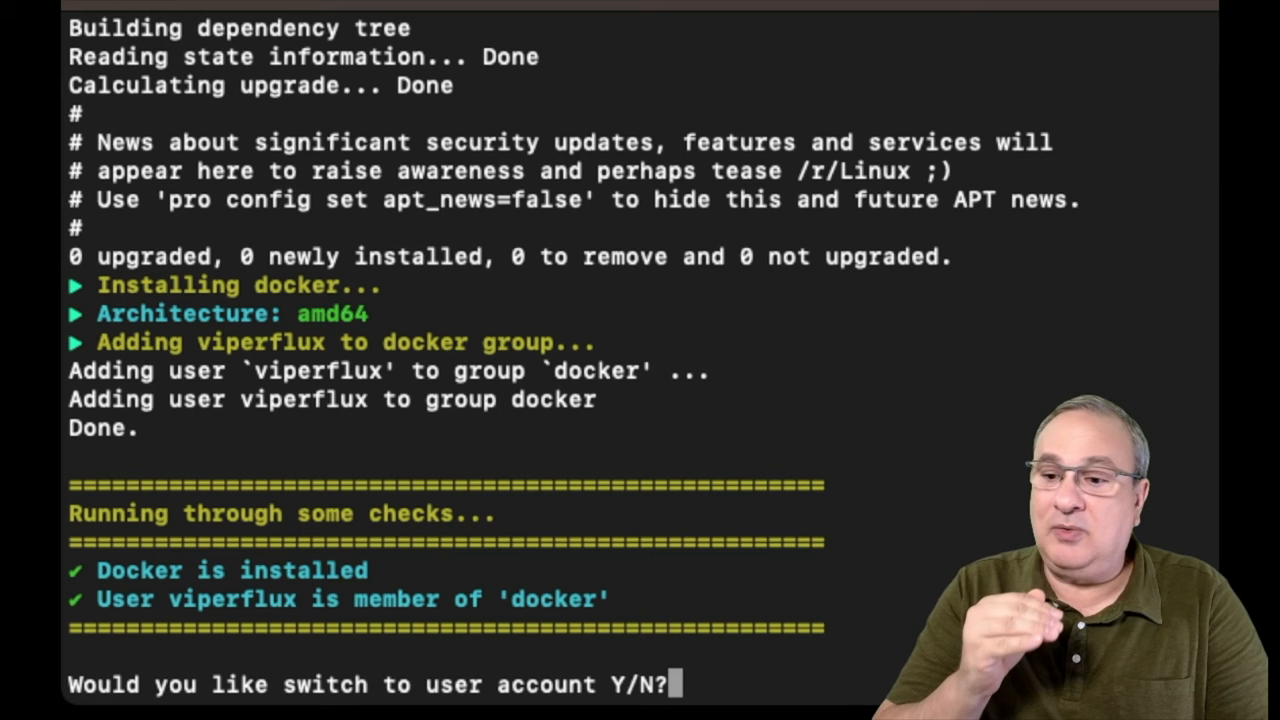
text(y)
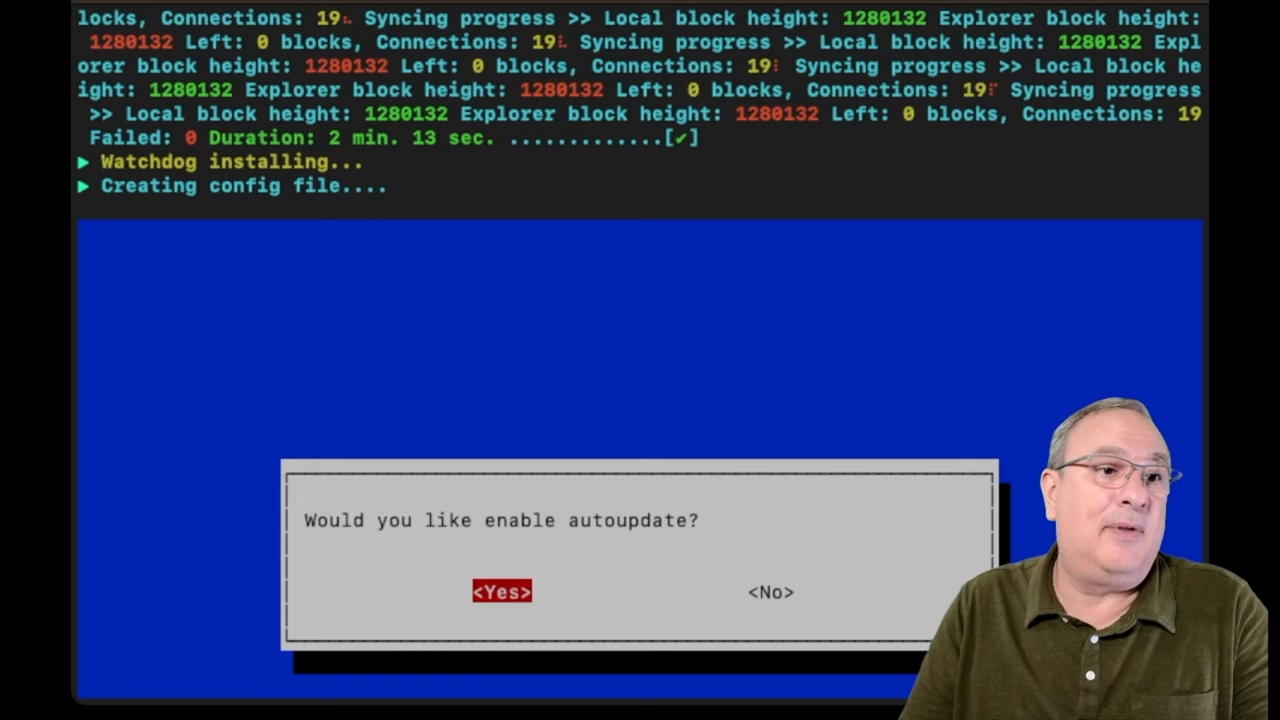
- Enable autoupdate and alert notifications, then acknowledge the item-selection note
click(501, 591)
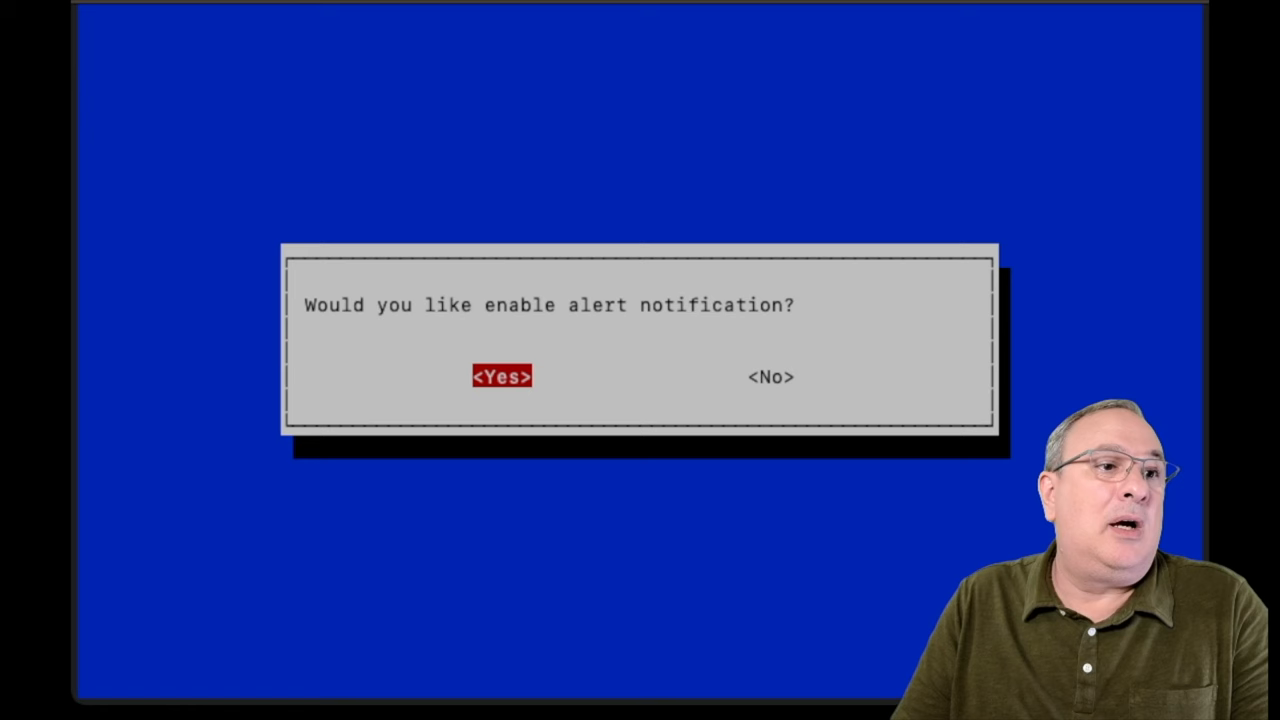
click(501, 376)
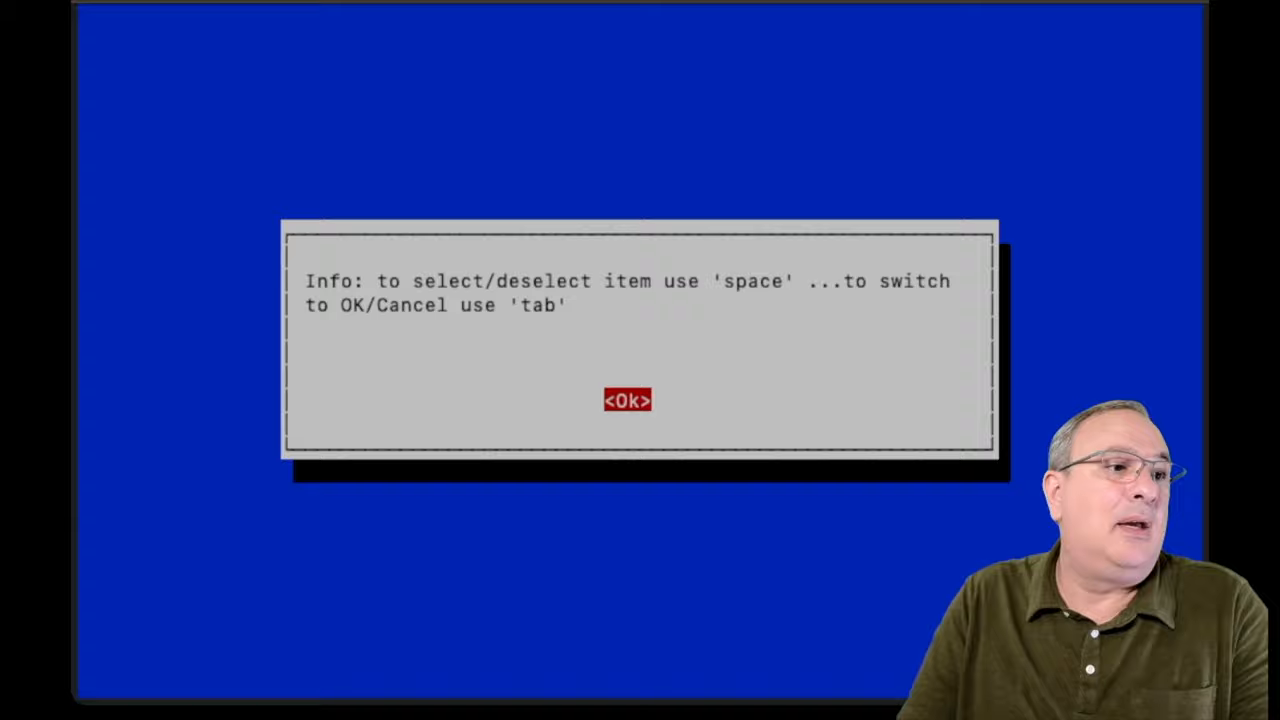
click(627, 399)
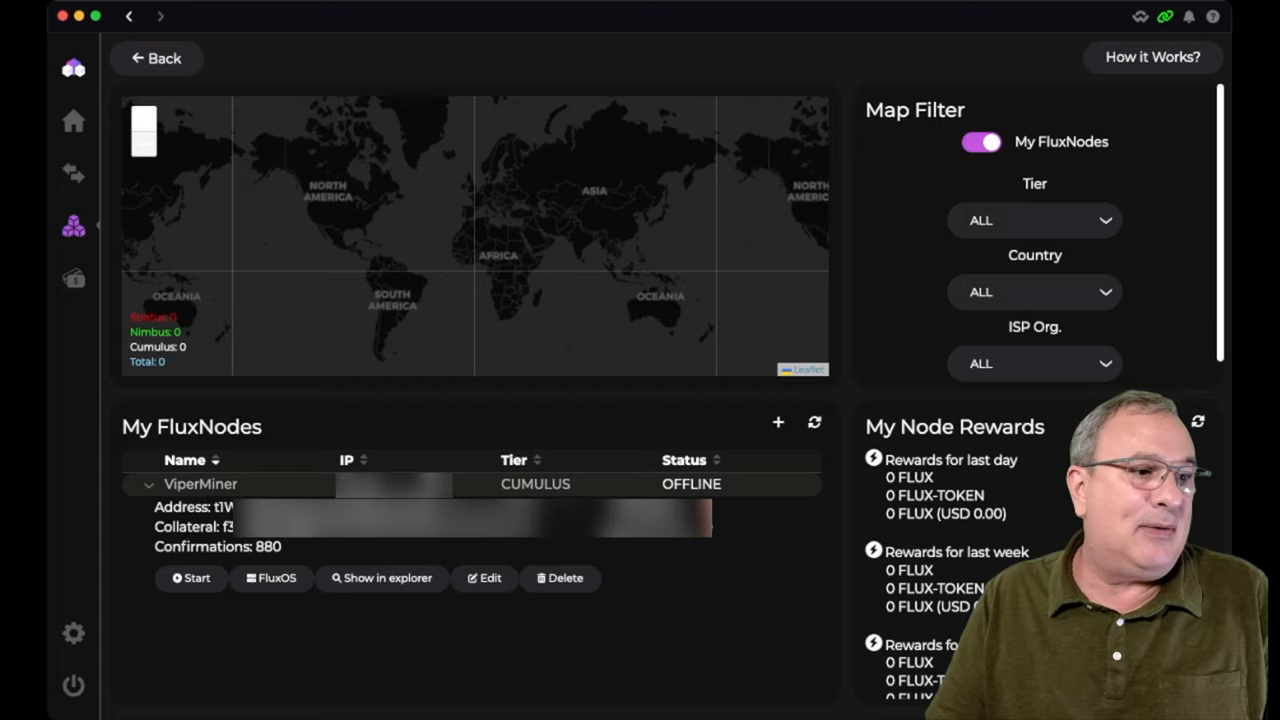
- Expand ViperMiner under My FluxNodes to see its CUMULUS tier, OFFLINE status and confirmations
click(484, 578)
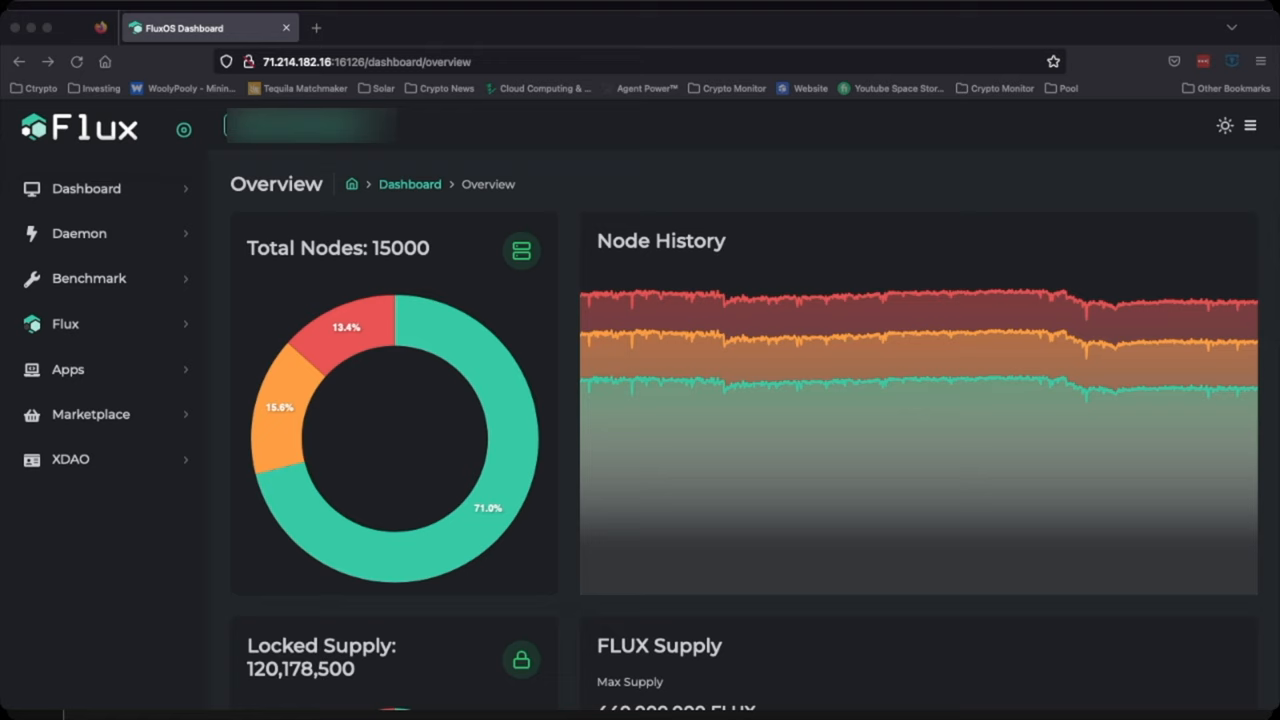
click(89, 278)
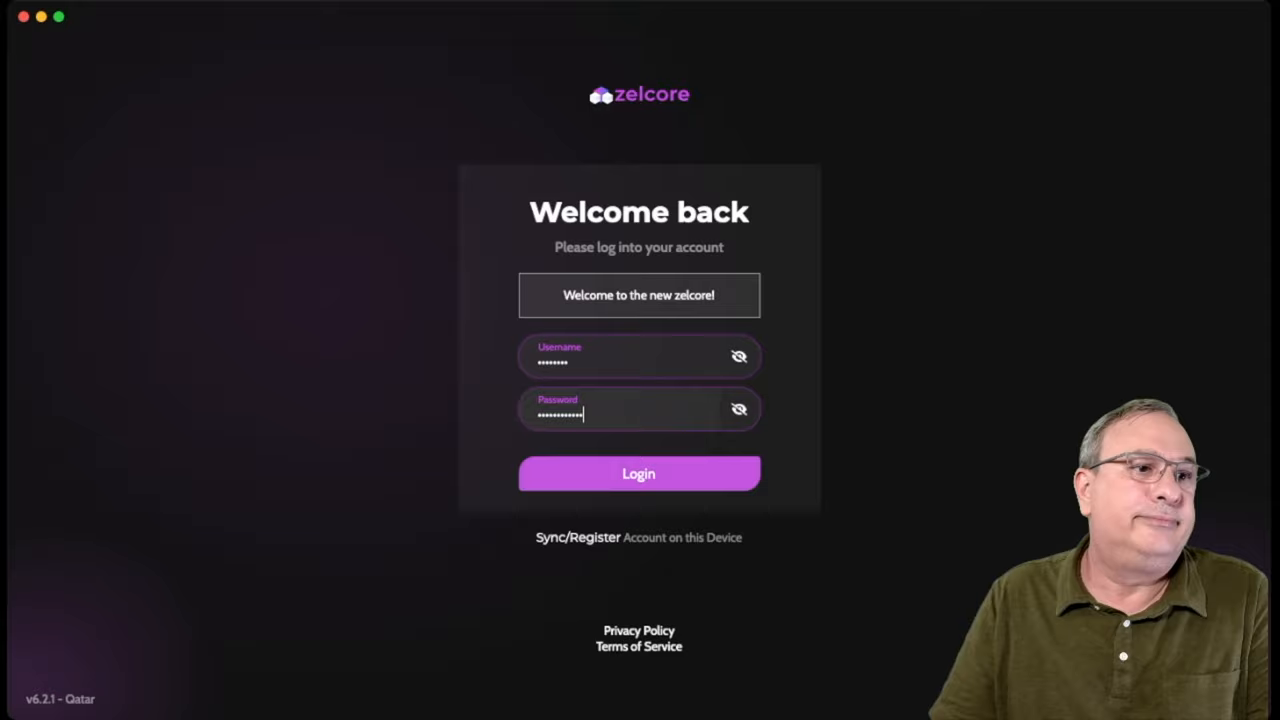
- Submit the Zelcore login with the entered username and password
click(638, 473)
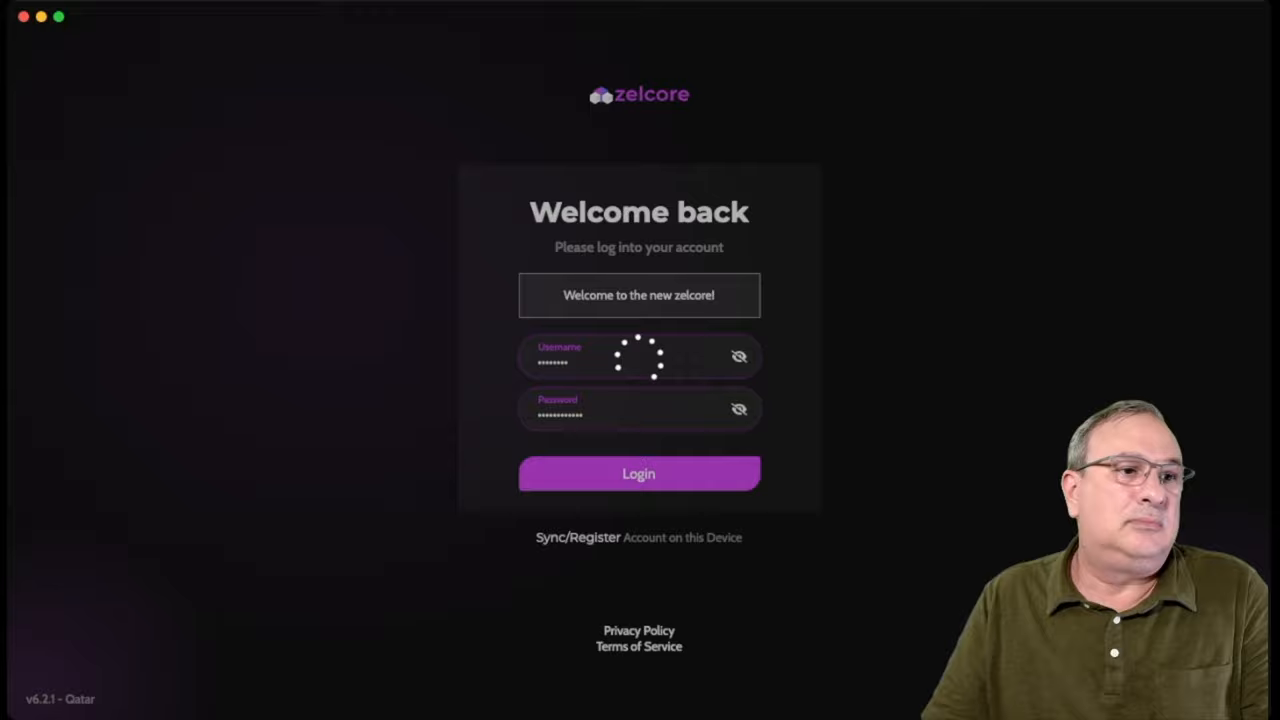
- Enter the PIN in the d2FA dialog and submit it to authenticate the account
click(638, 473)
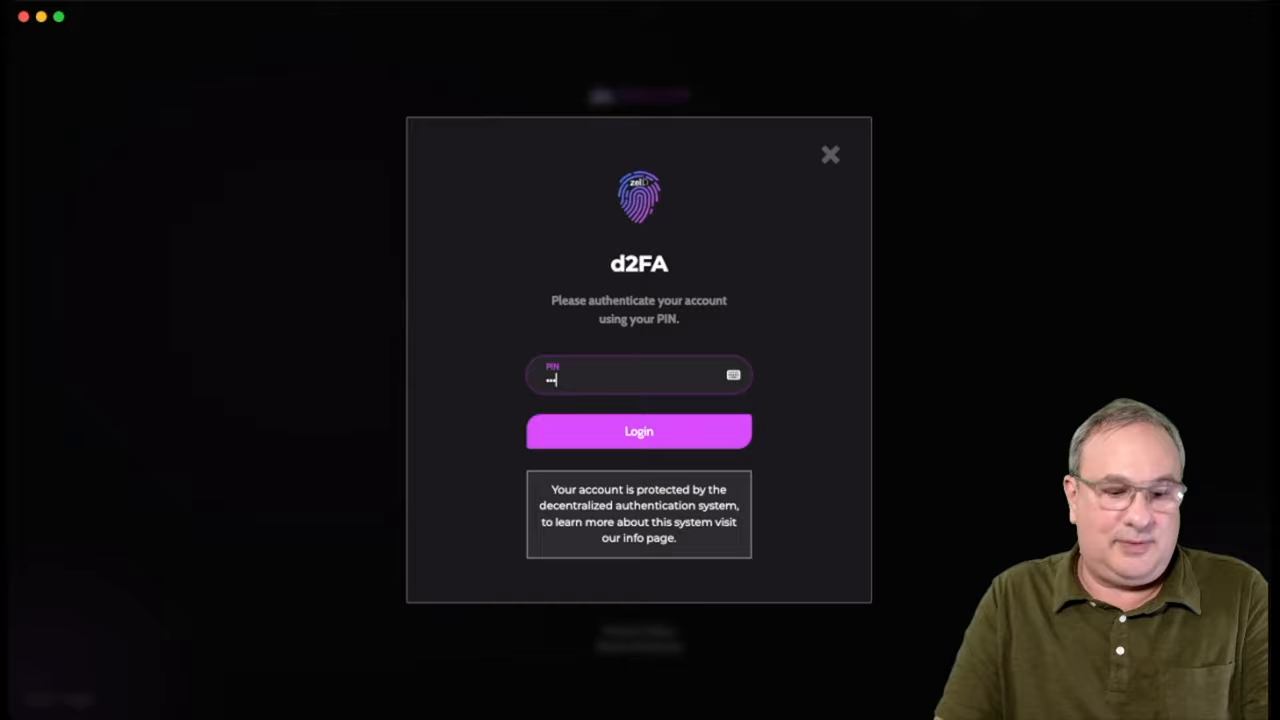
click(638, 431)
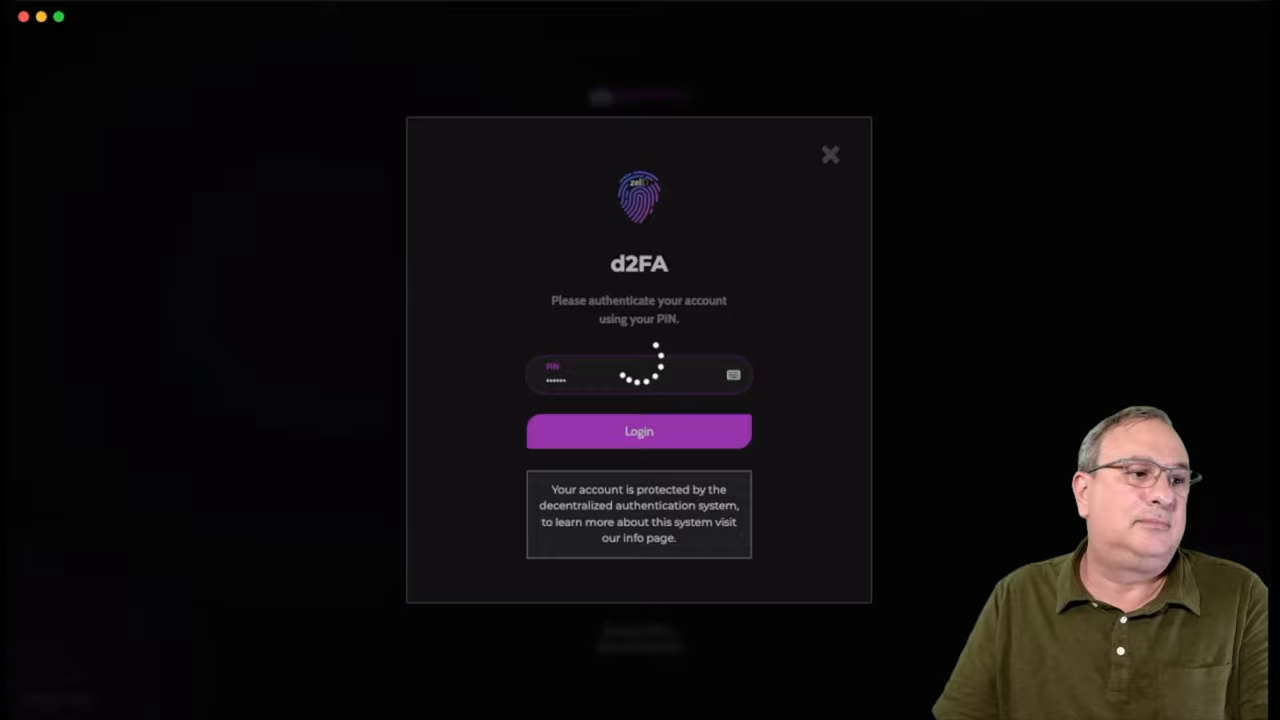
click(638, 431)
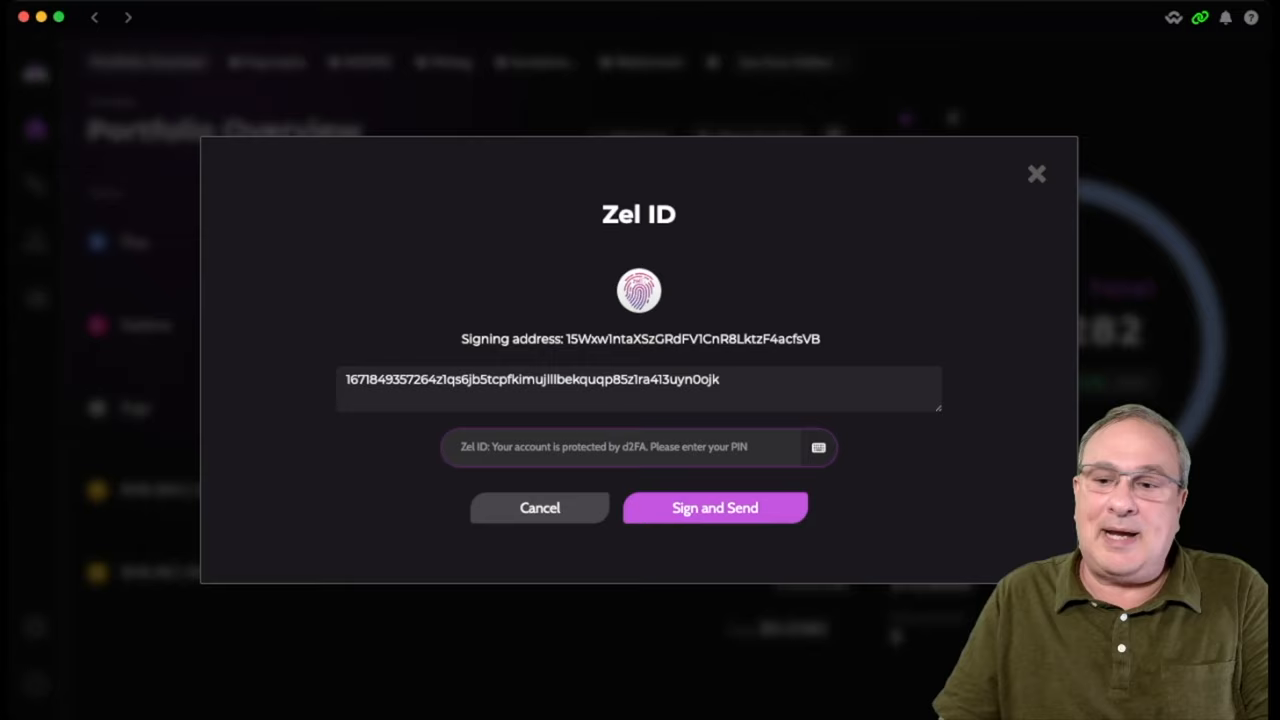
- Enter the PIN in the Zel ID dialog, then sign and send the login message
click(714, 507)
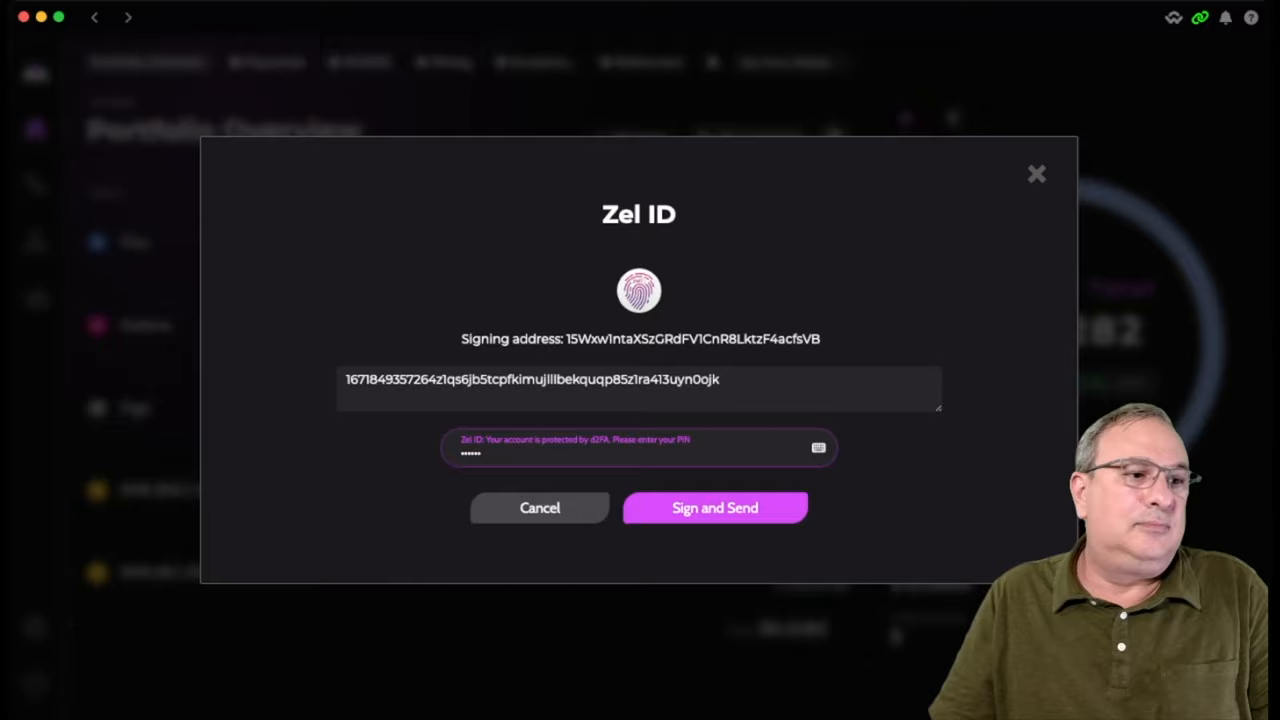
click(714, 507)
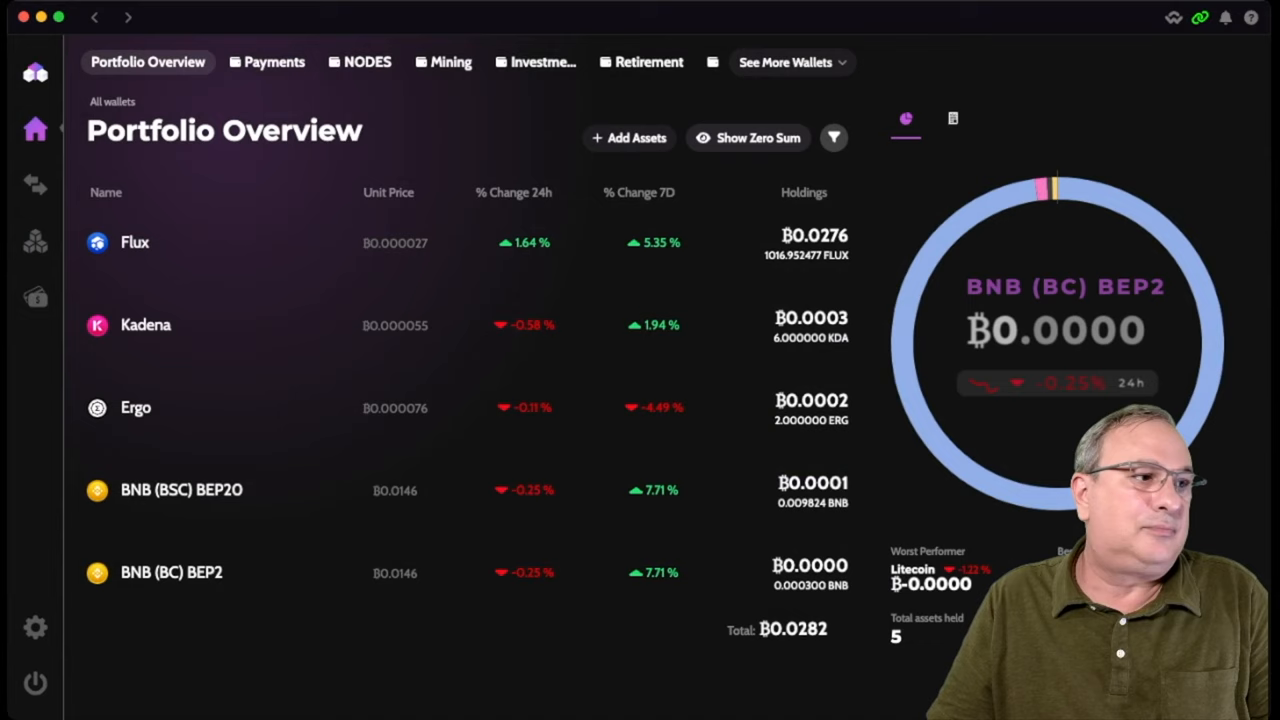
- From the FluxNodes view, start the ViperMiner node and dismiss the confirmation
click(35, 240)
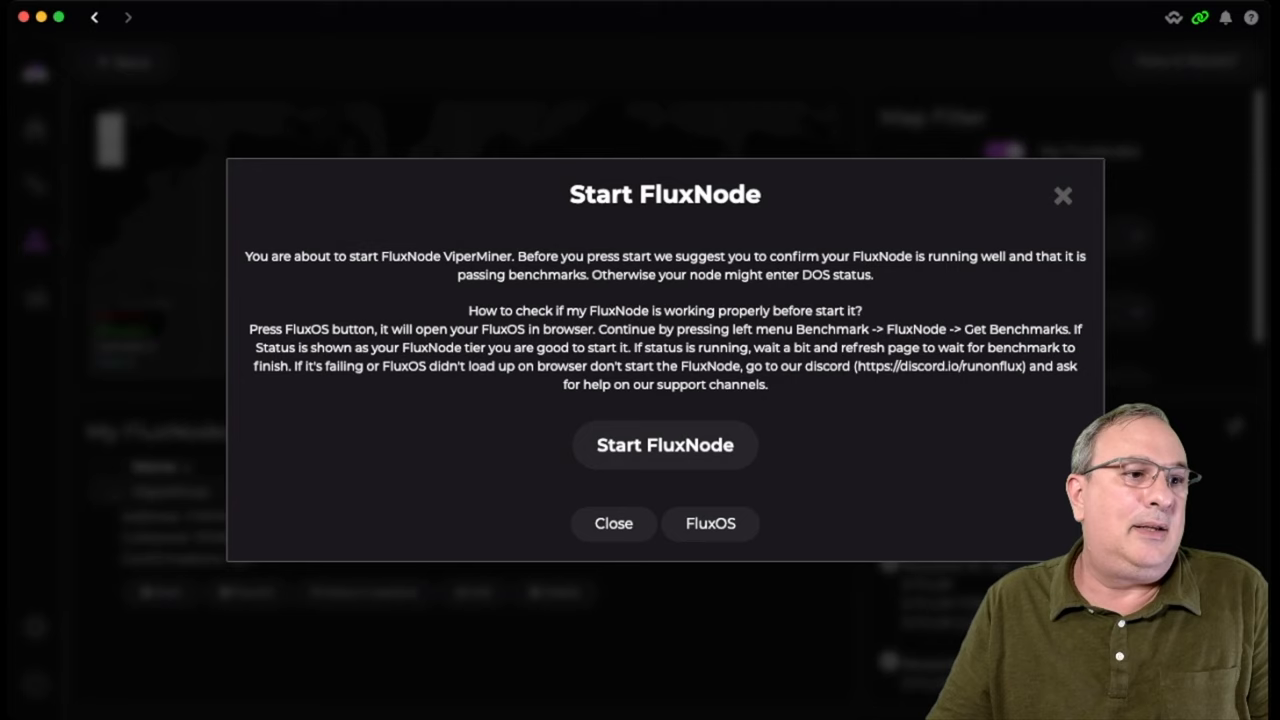
click(664, 445)
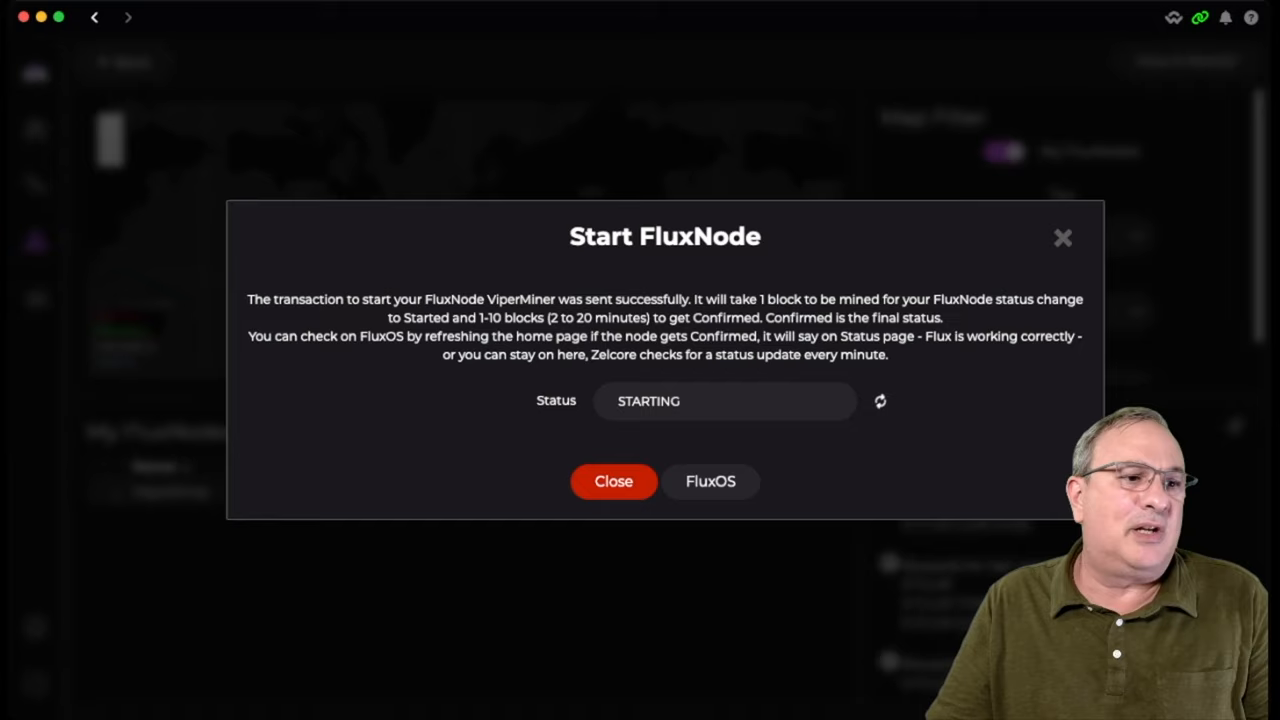
click(613, 481)
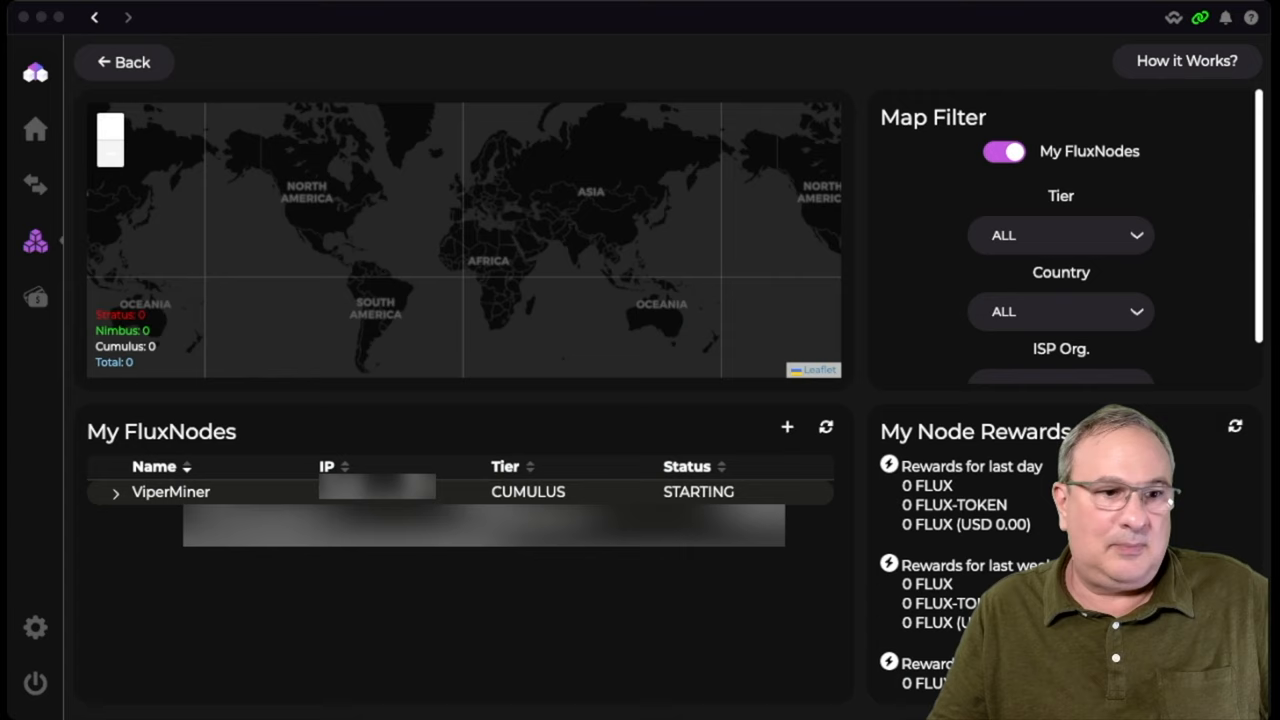
- Expand ViperMiner's entry in My FluxNodes to show its 901 confirmations
click(115, 492)
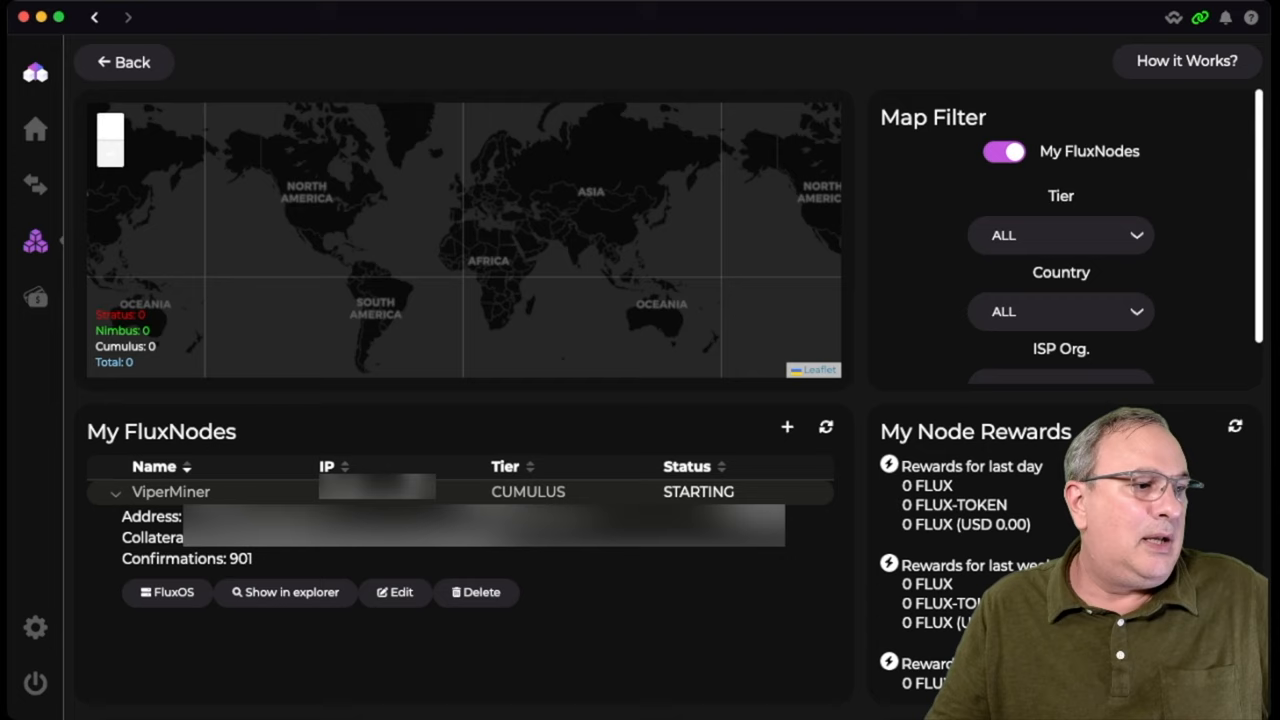